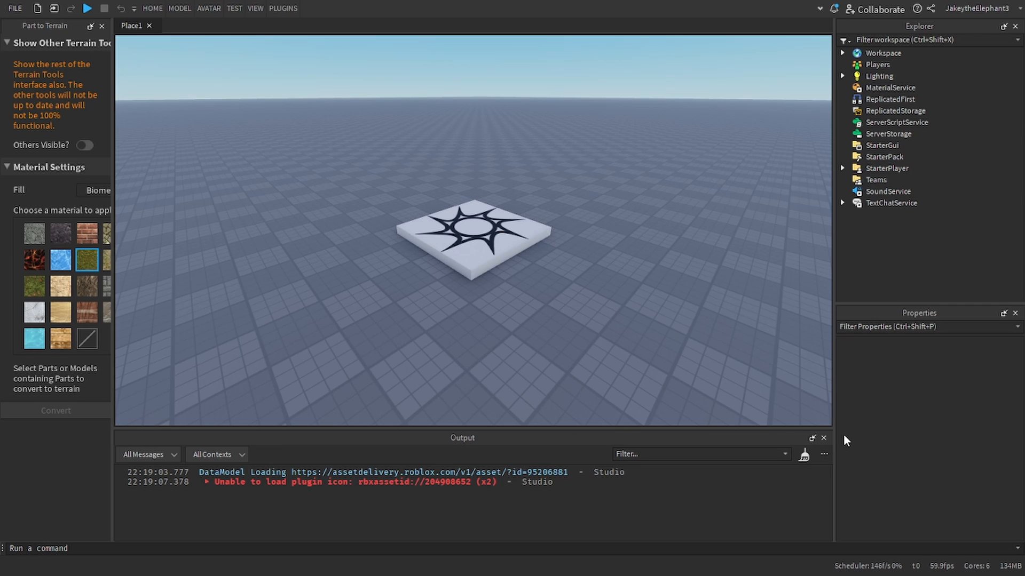
Save the place to Roblox as a new game named CarSpawnerGame with Team Create left on.
click(152, 9)
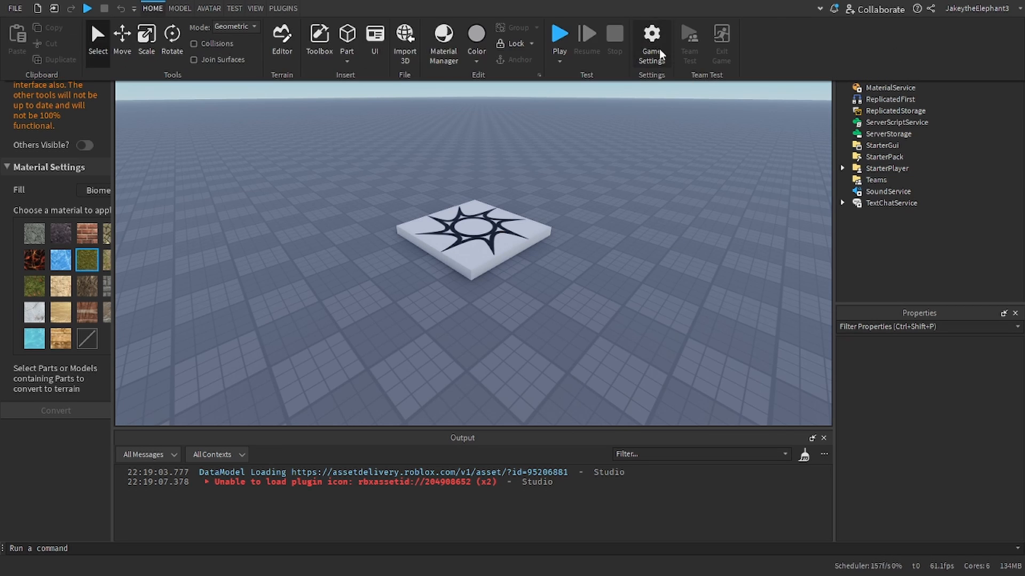
click(650, 37)
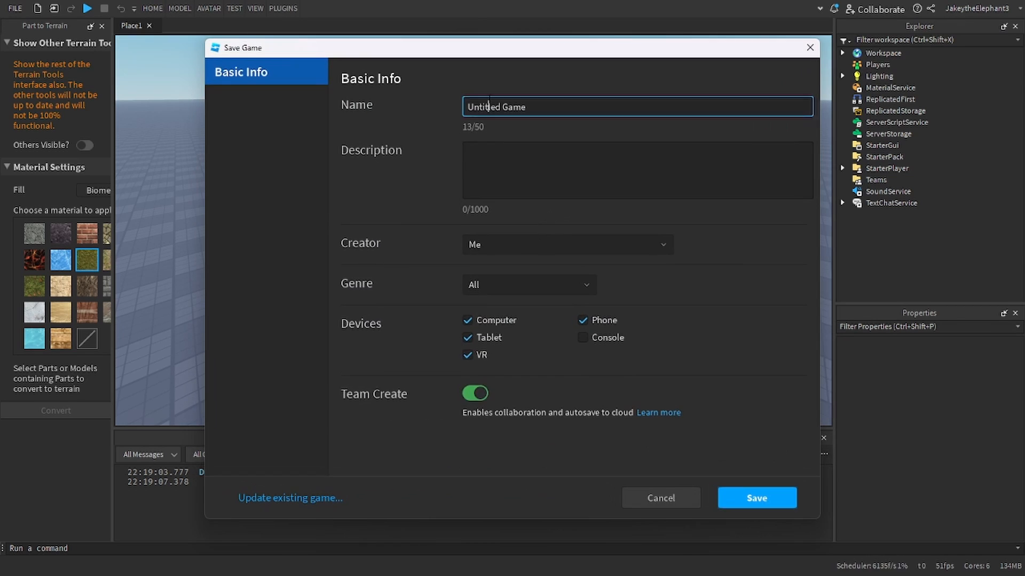
text(c)
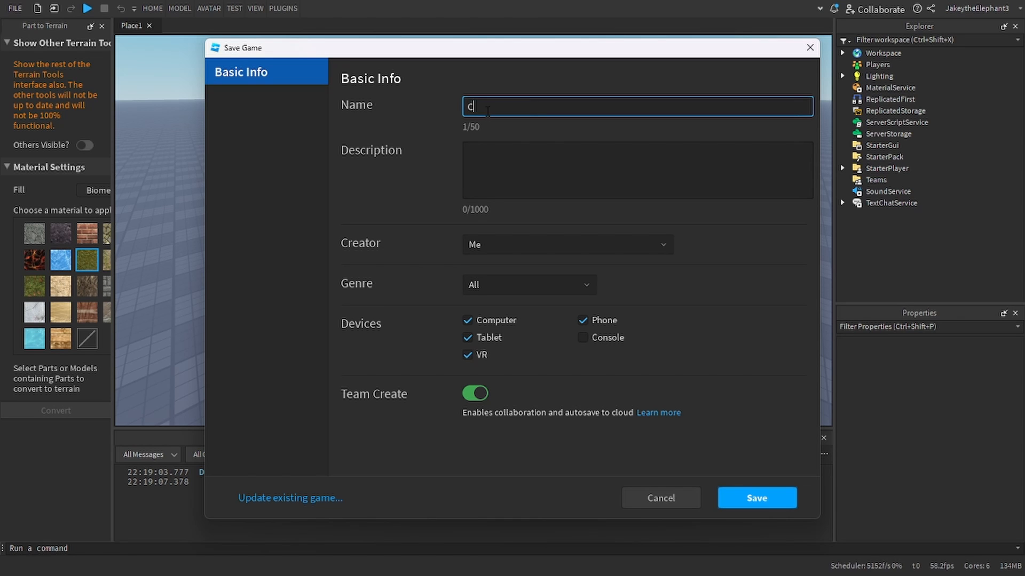
text(arSpanwer)
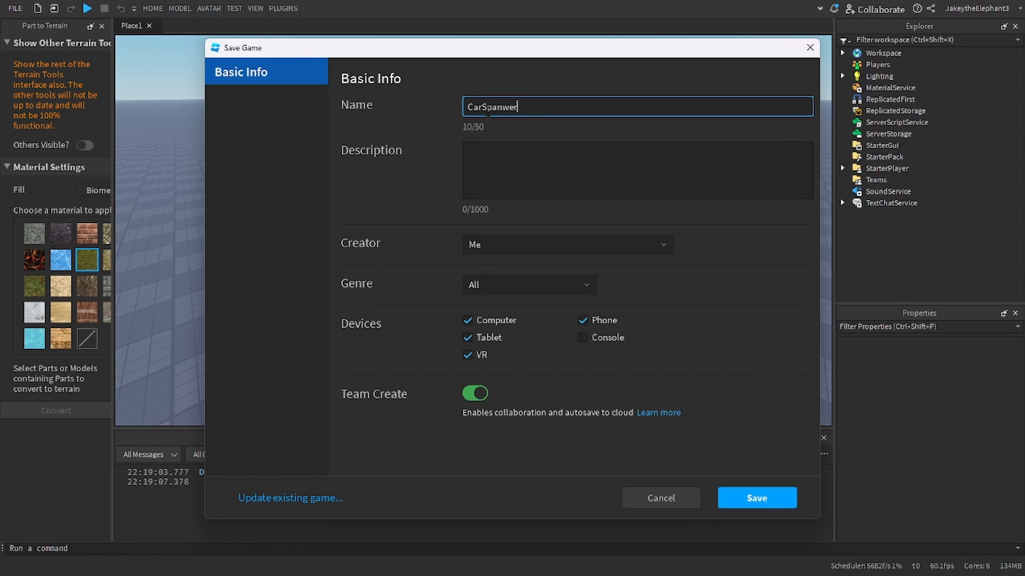
text(Game)
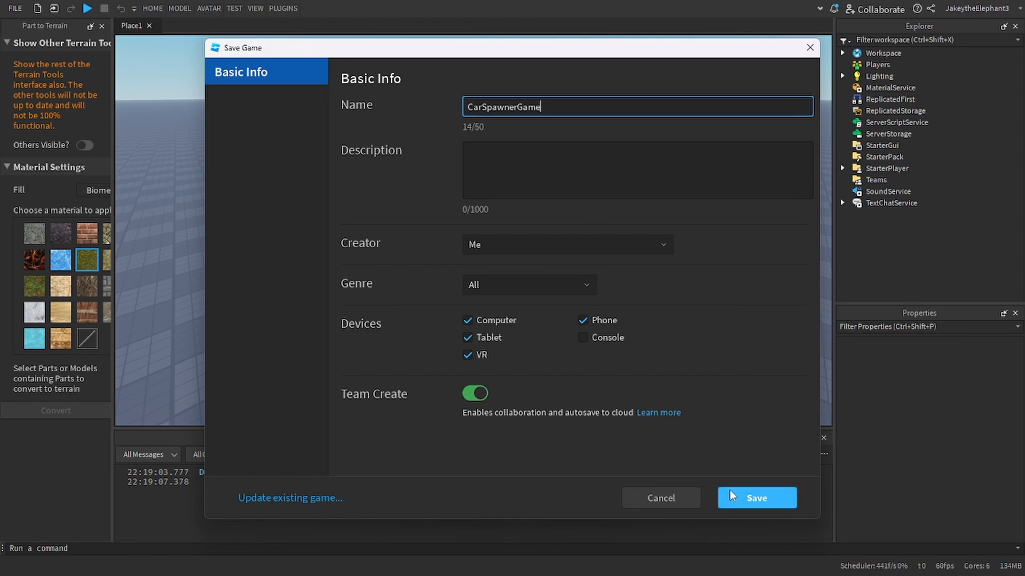
click(756, 498)
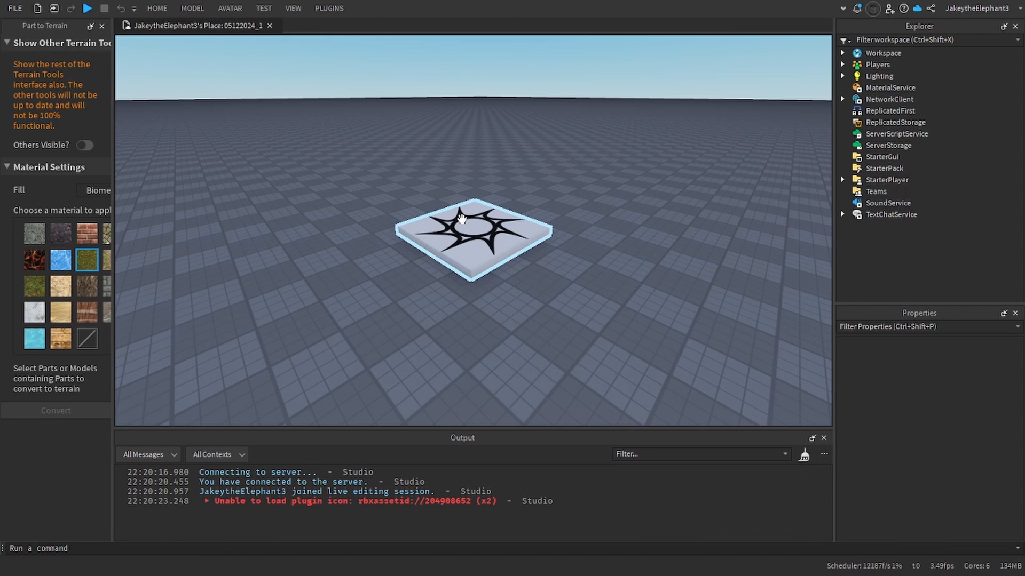
In Game Settings > Security, enable Studio Access to API Services and save.
click(156, 9)
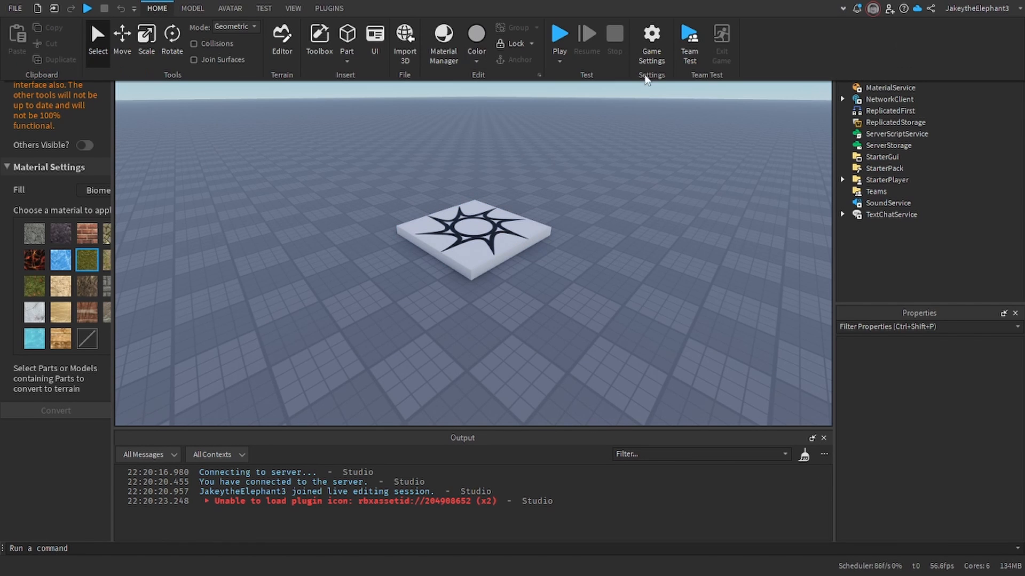
click(650, 40)
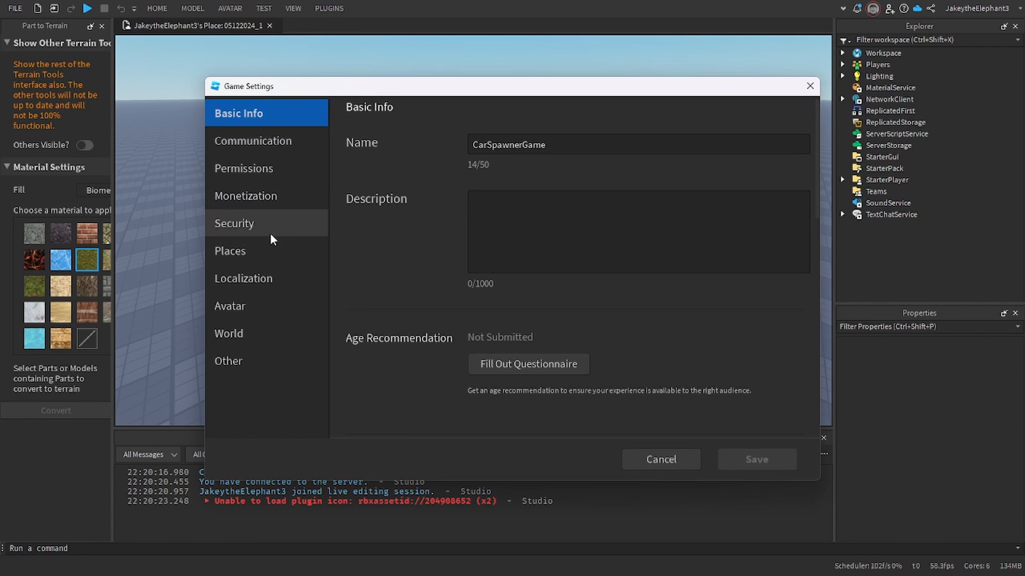
click(235, 223)
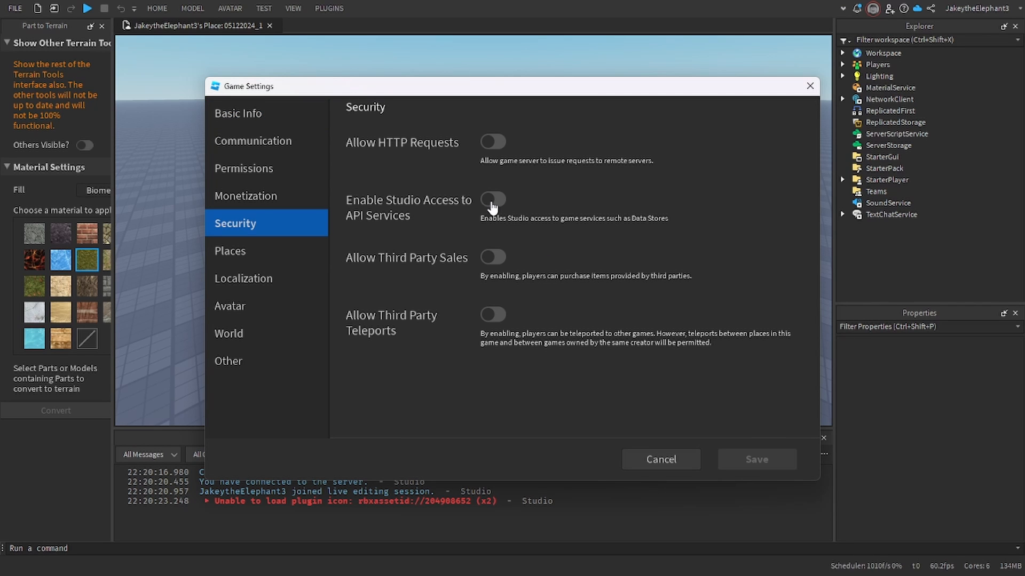
click(493, 199)
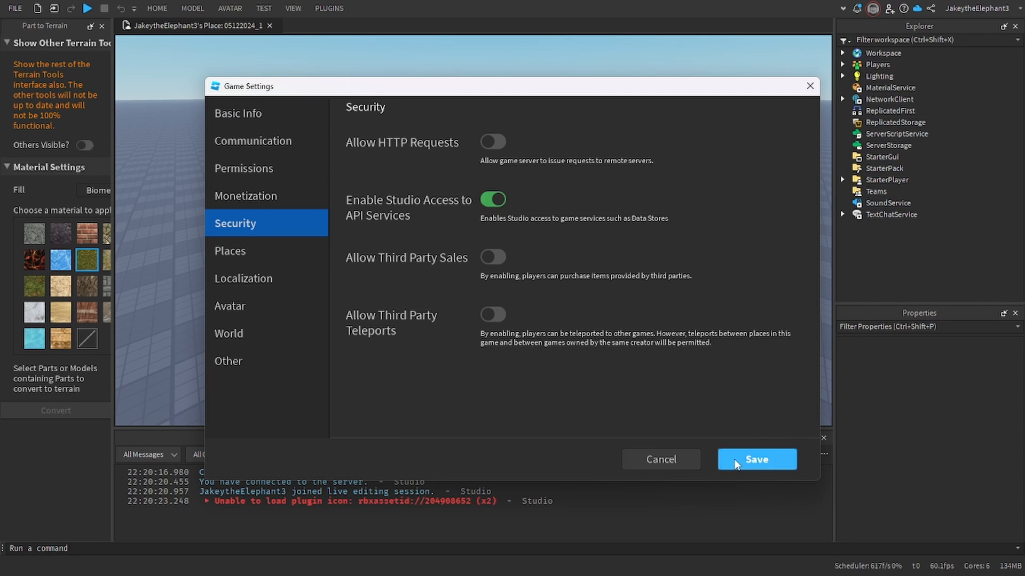
click(755, 459)
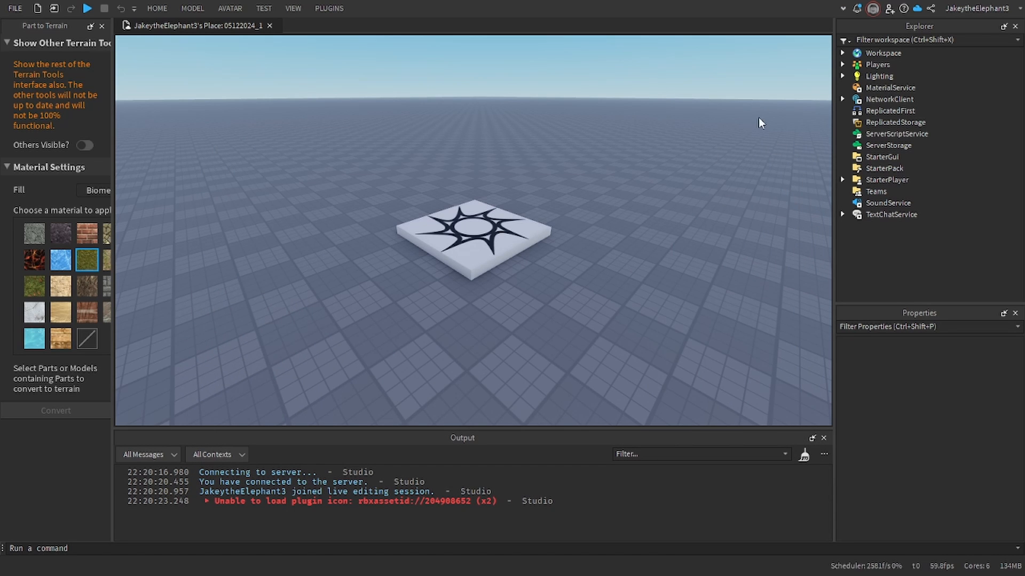
Insert a Script under ServerScriptService and name it Leaderstats.
click(896, 134)
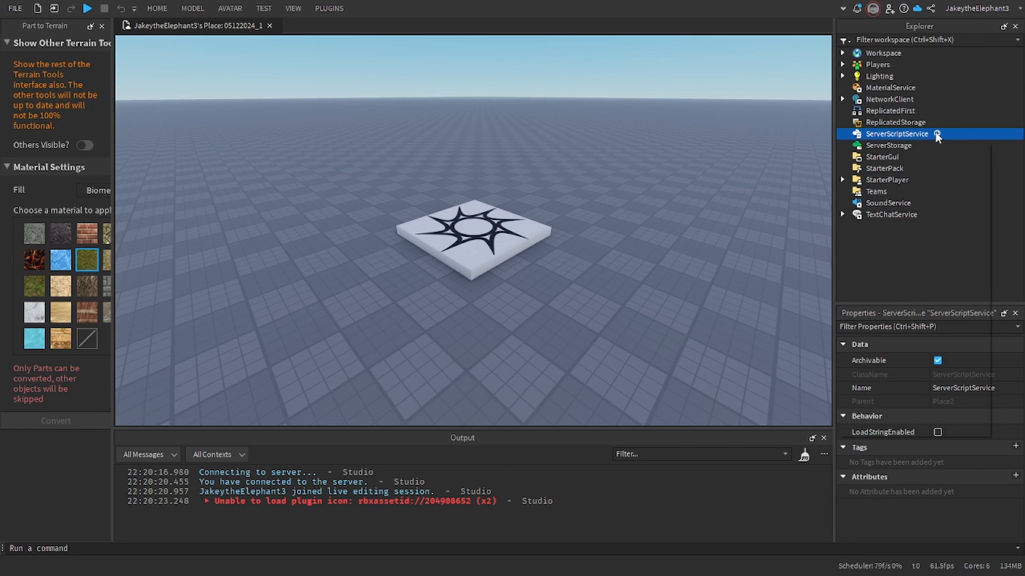
click(936, 134)
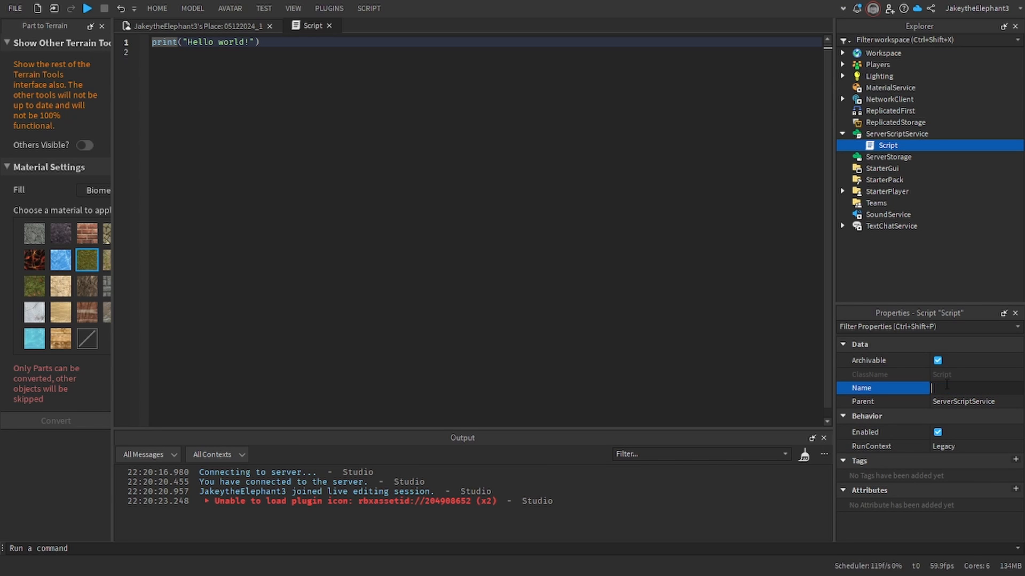
text(Leaderstats)
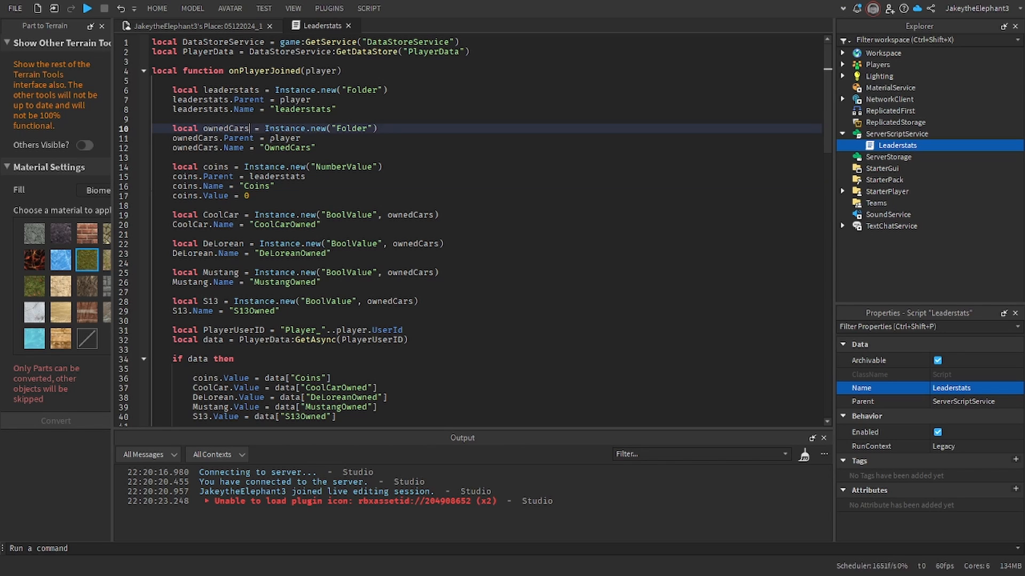
Write the Leaderstats code creating Coins and car-ownership values loaded from the PlayerData store.
click(262, 234)
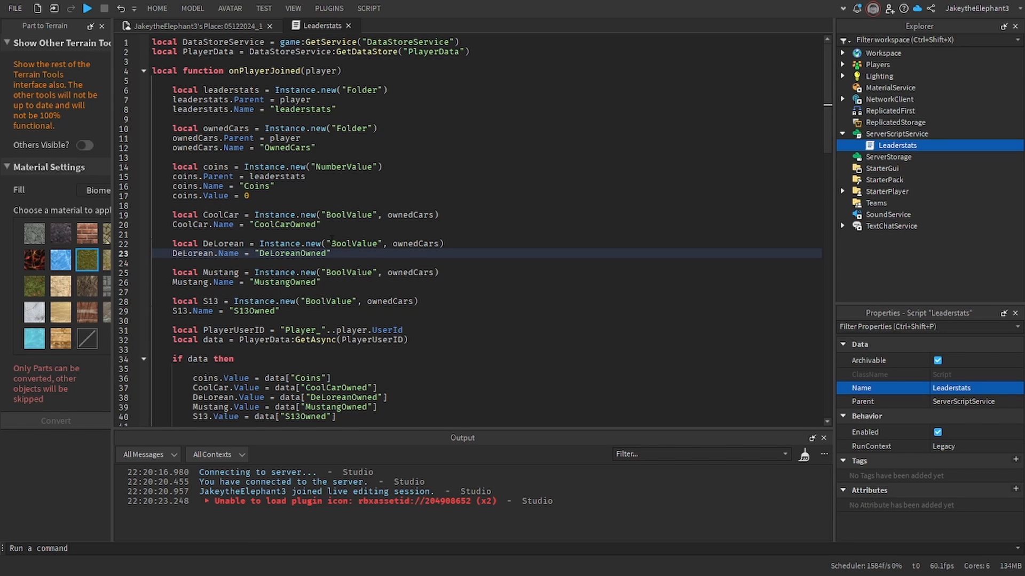
scroll(down, 3)
text(S13.Value = false)
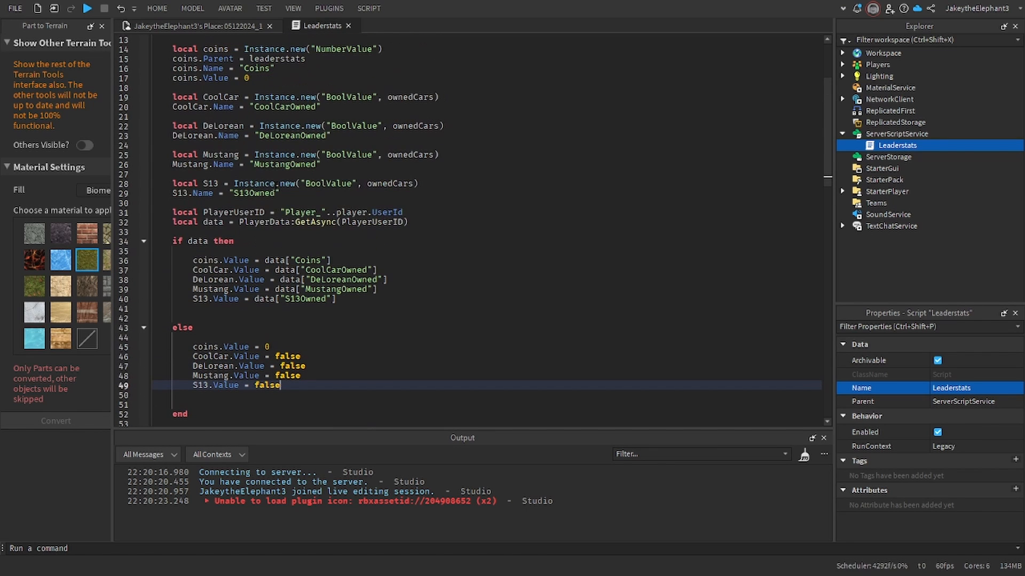
click(193, 26)
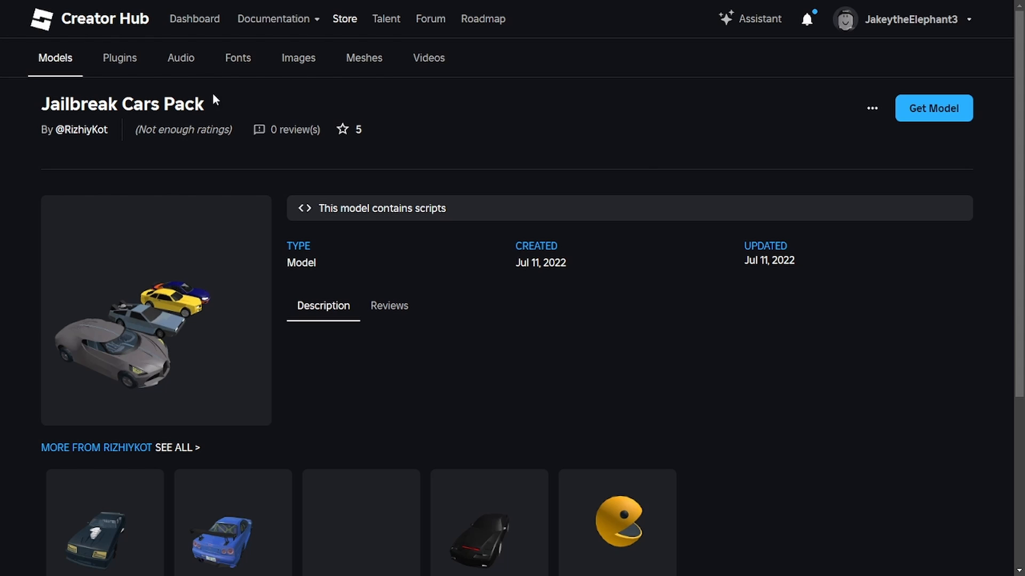
mouse_move(574, 246)
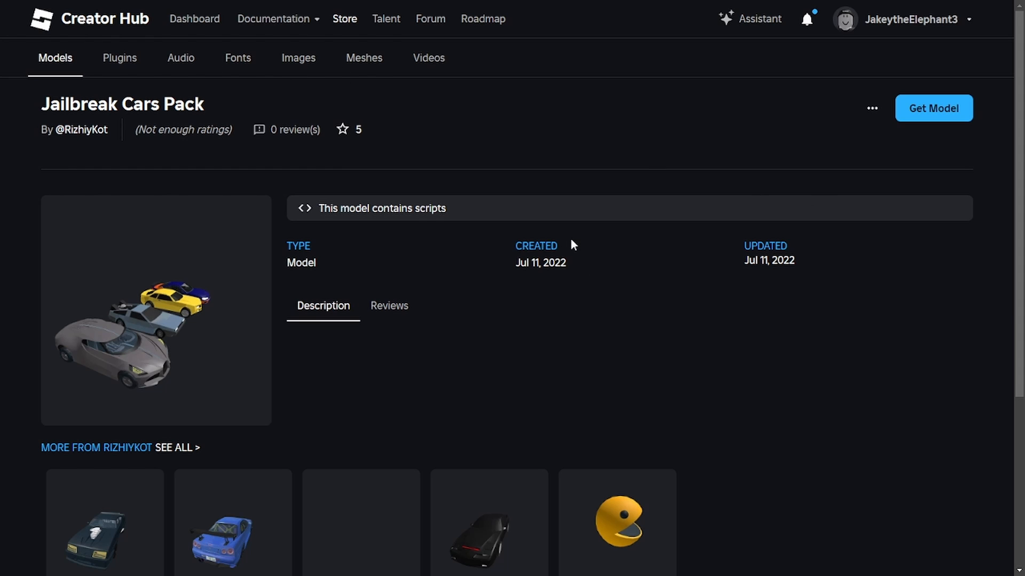
mouse_move(294, 188)
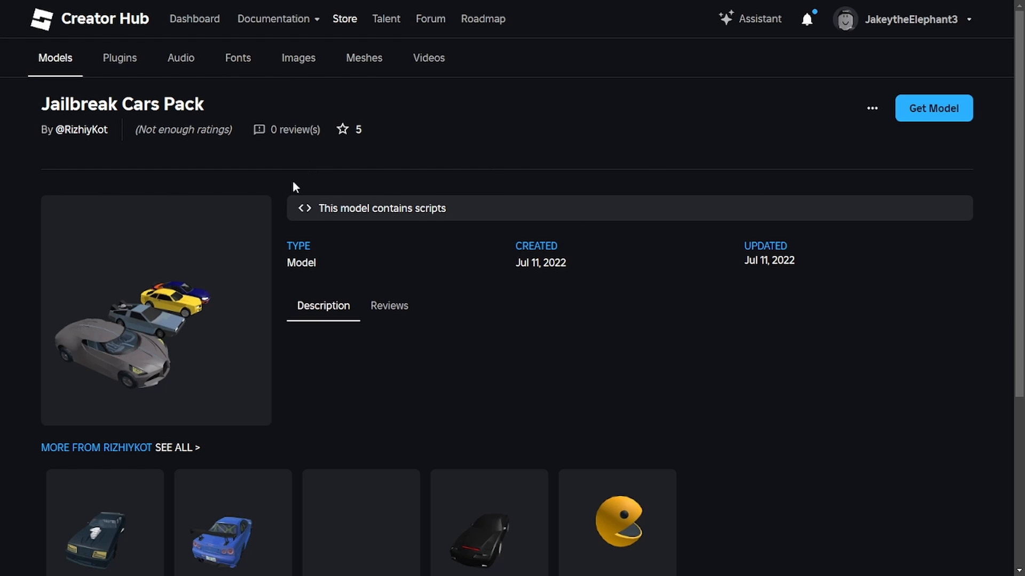
mouse_move(309, 170)
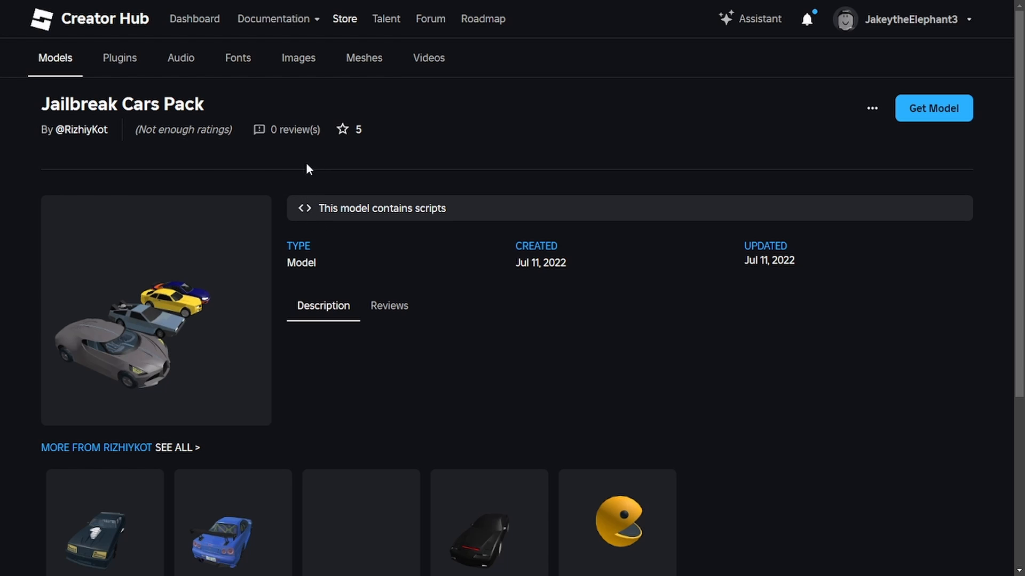
mouse_move(197, 277)
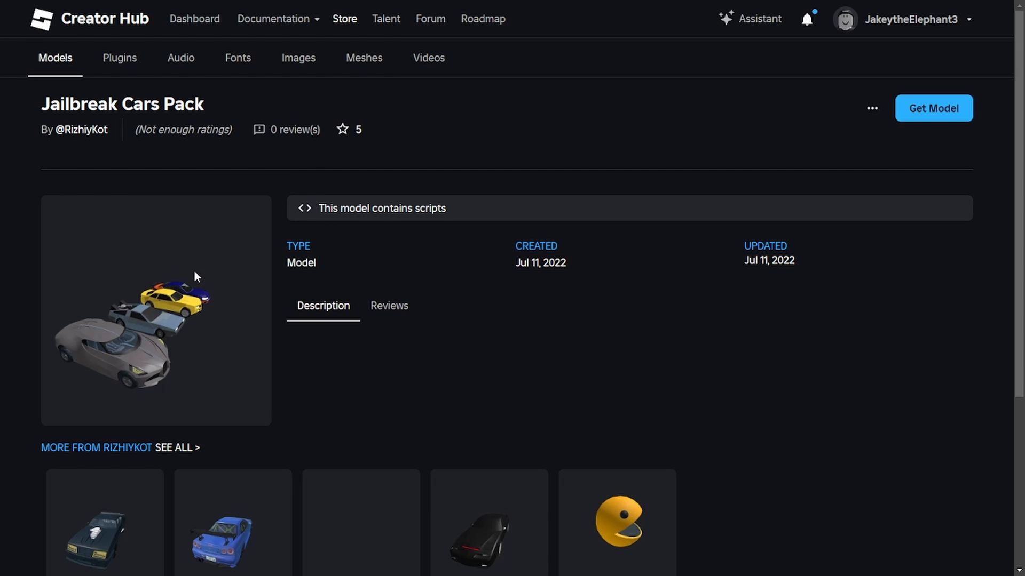
mouse_move(182, 310)
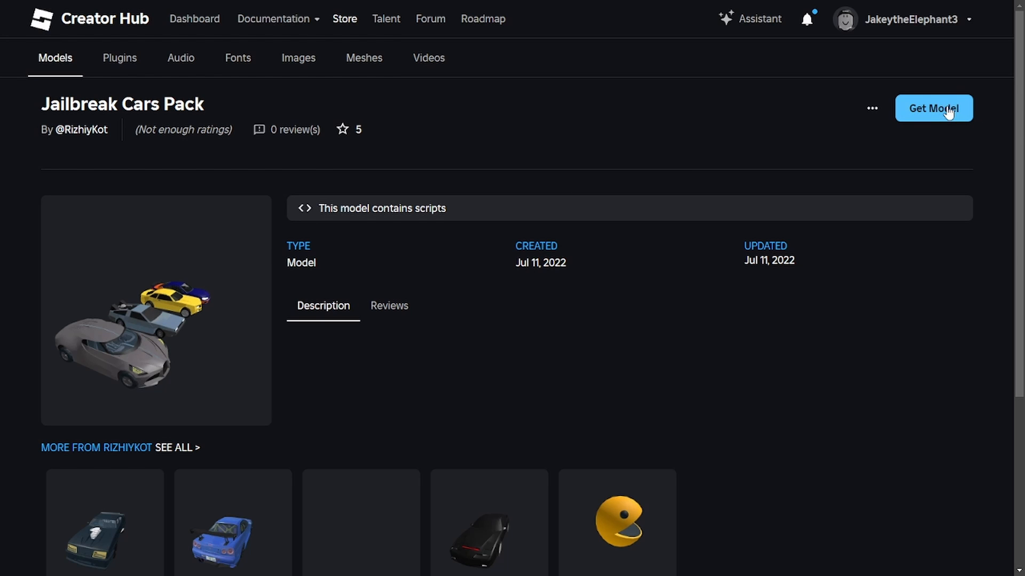
mouse_move(776, 106)
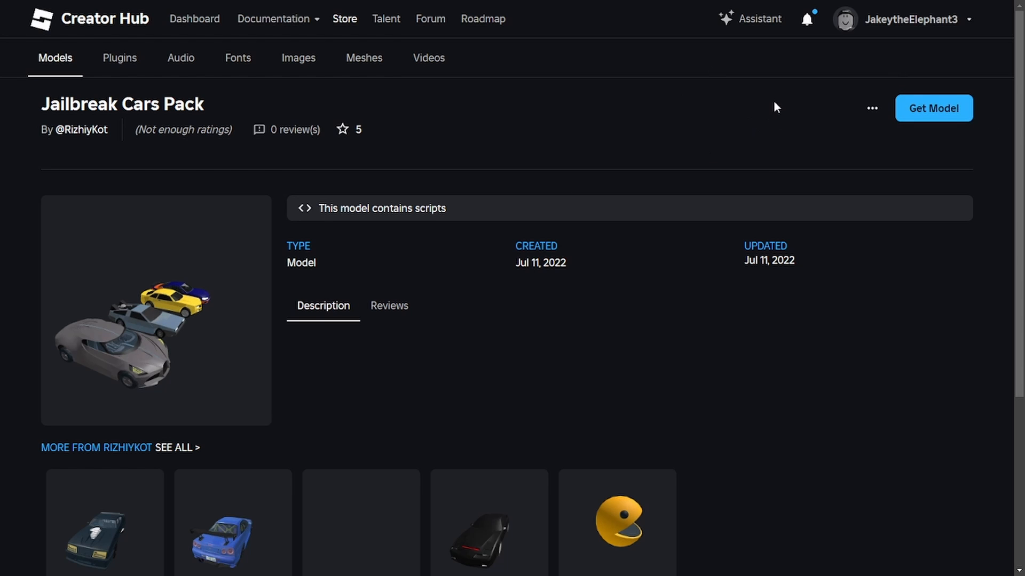
Return to Roblox Studio with the Jailbreak Cars Pack inserted into the workspace.
click(932, 108)
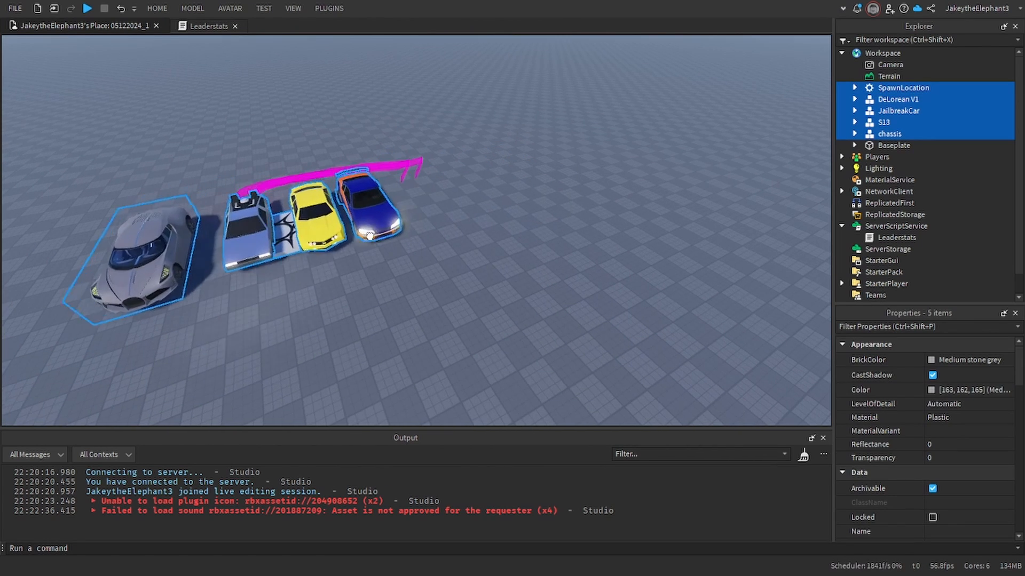
Rename the chassis car to CoolCar, JailbreakCar to Mustang and DeLorean V1 to DeLorean.
click(558, 316)
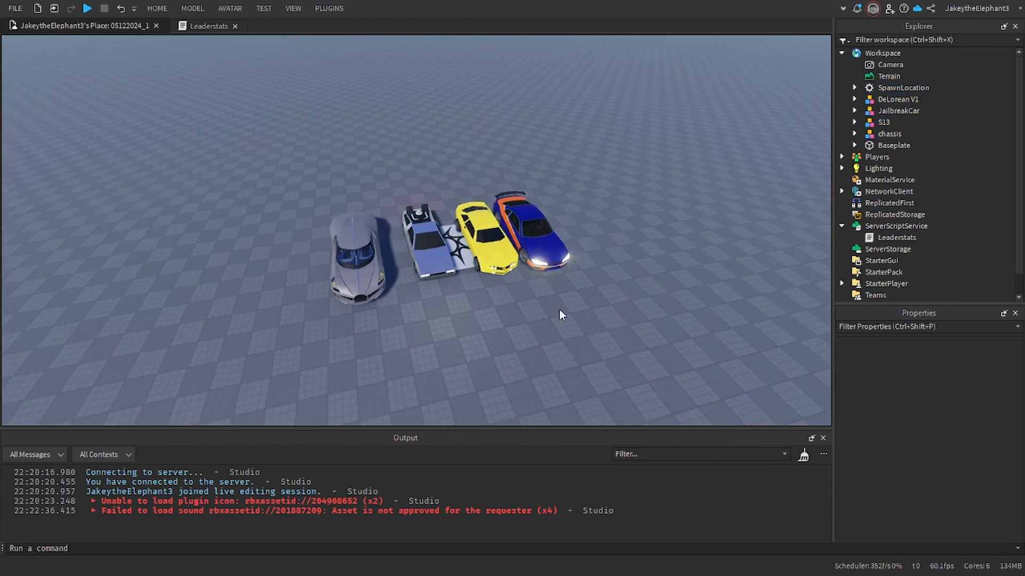
click(884, 122)
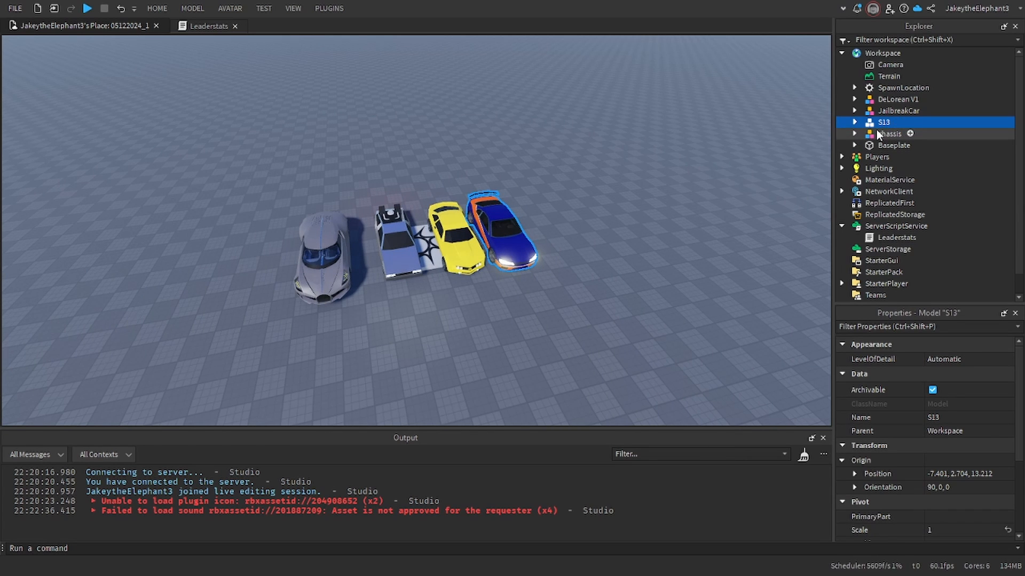
click(889, 133)
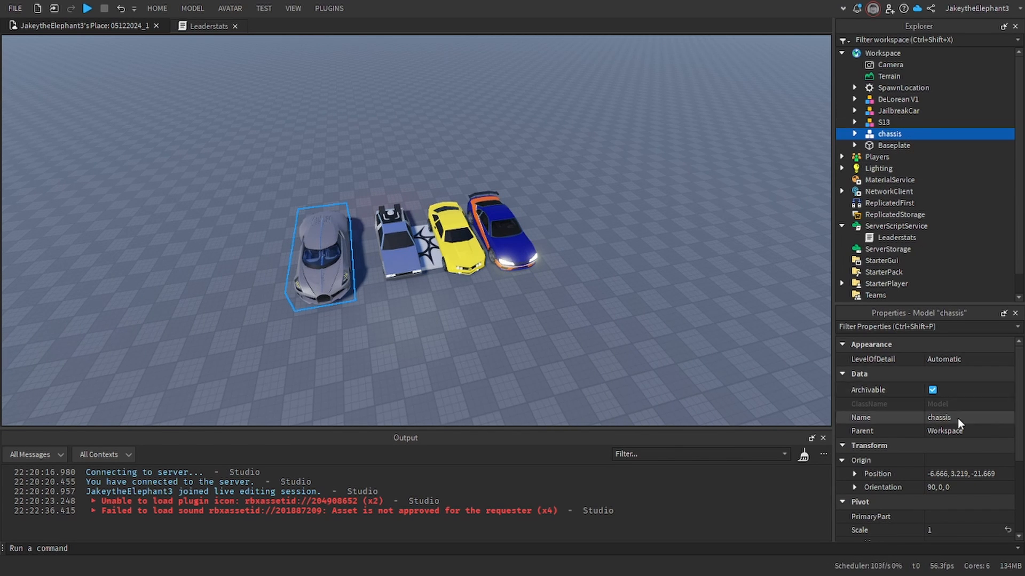
text(CoolCar)
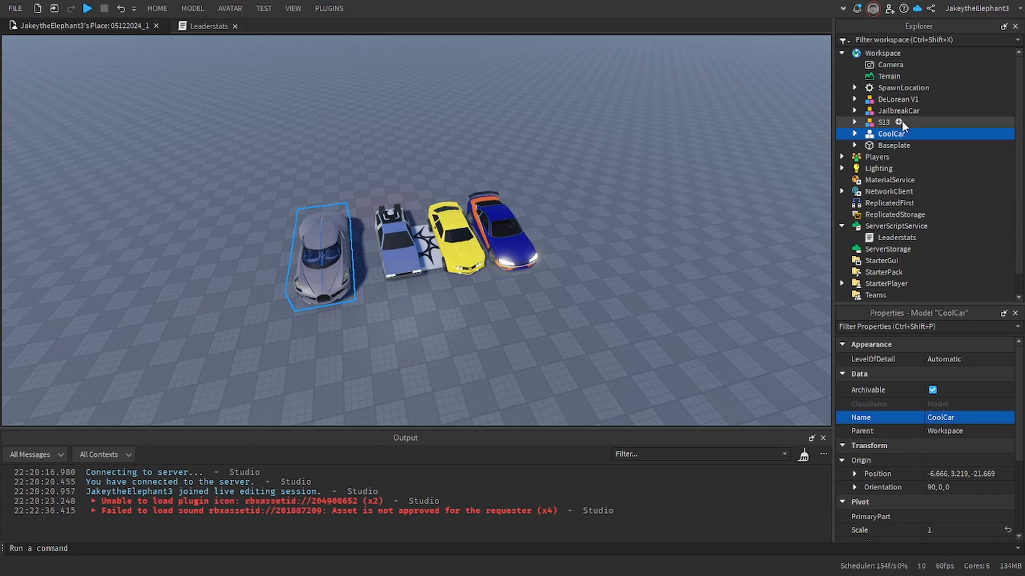
click(898, 110)
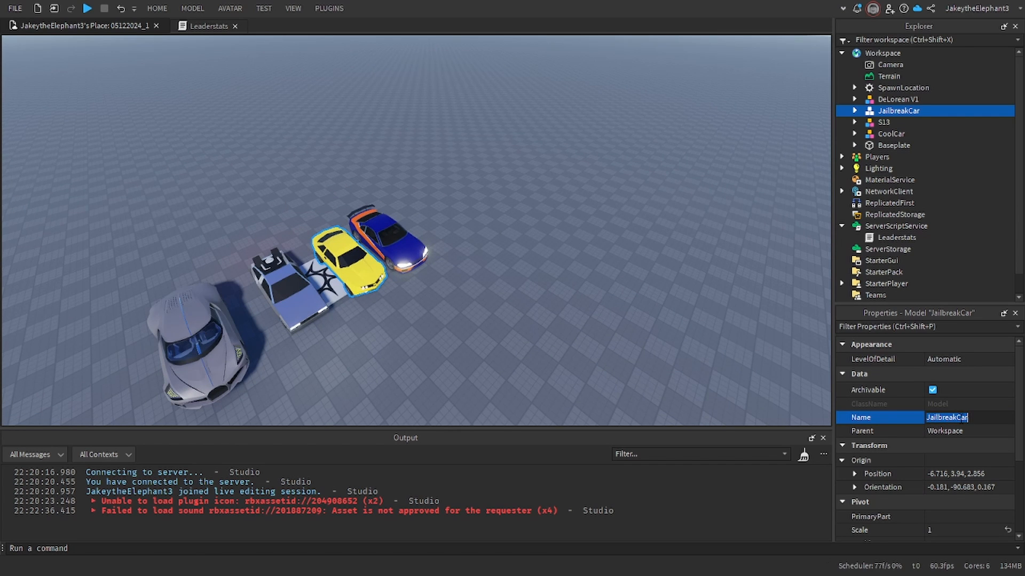
text(Mustang)
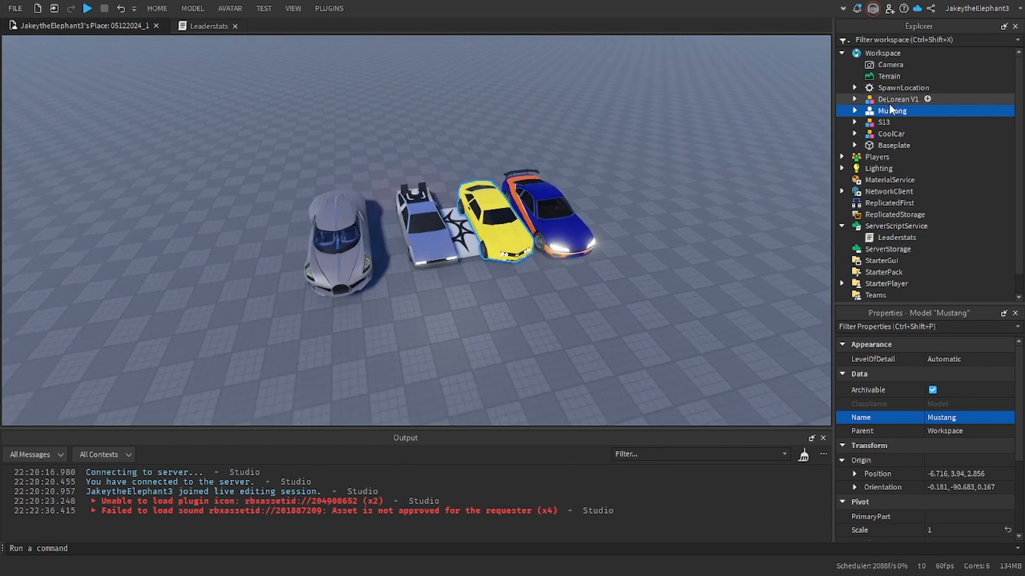
click(898, 98)
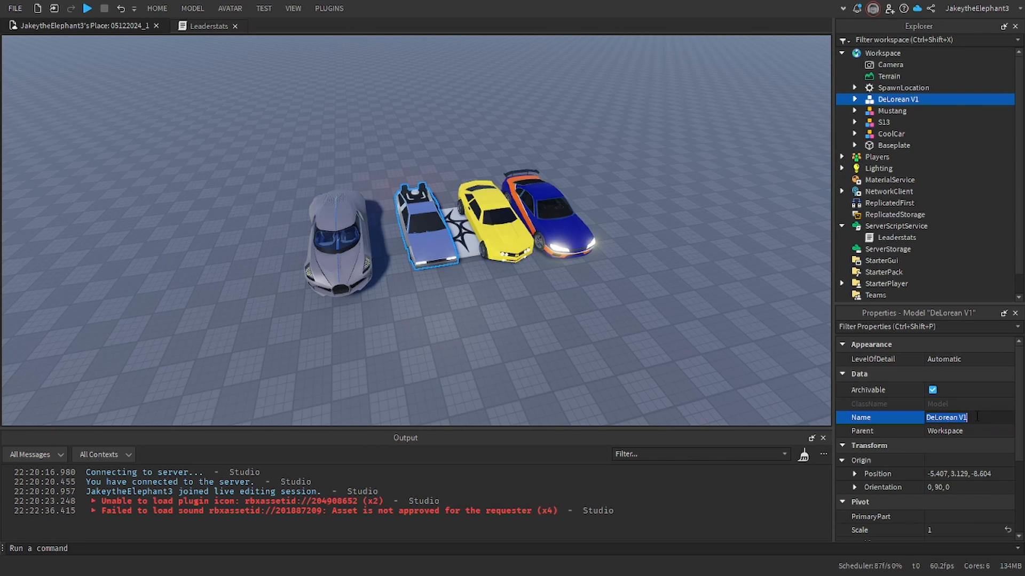
text(DeLorean)
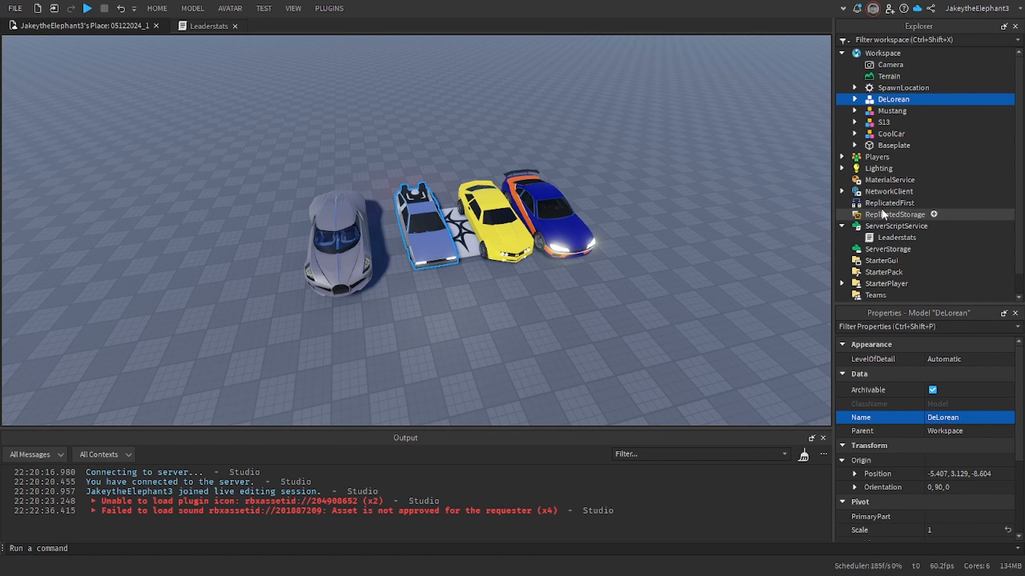
Add REs and Cars folders to ReplicatedStorage and move the four cars into Cars.
click(896, 214)
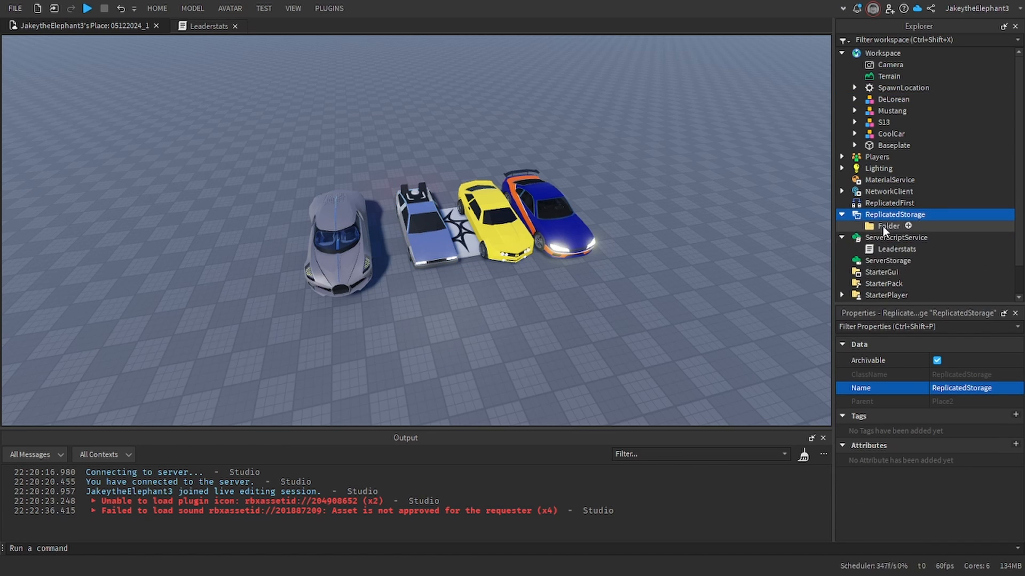
click(908, 226)
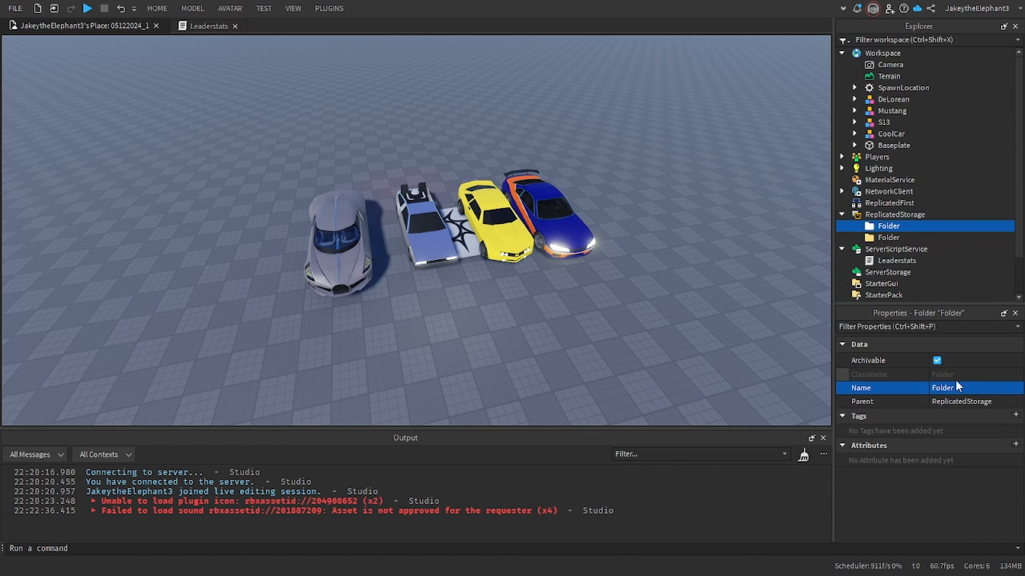
text(REs)
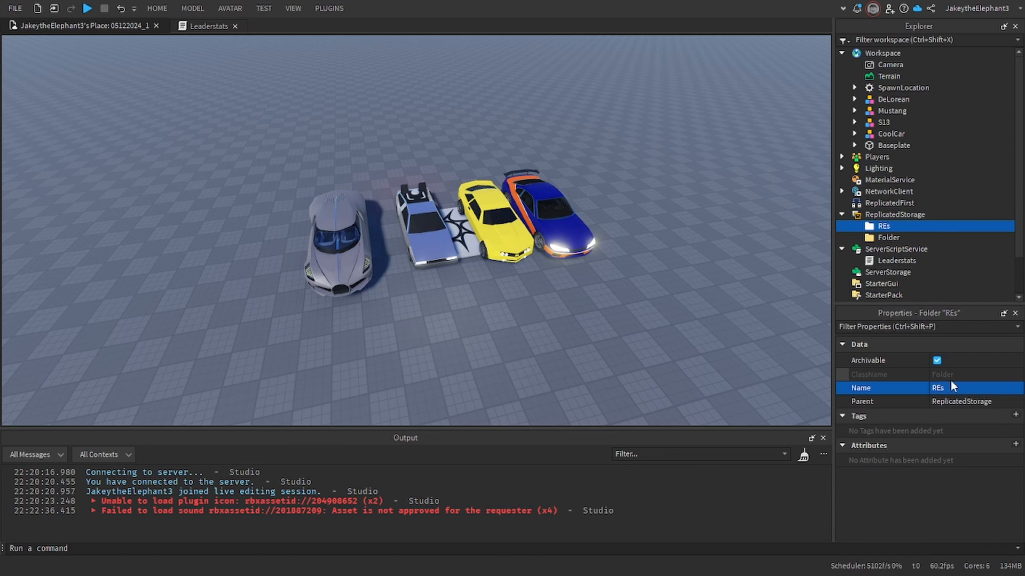
click(887, 237)
text(r)
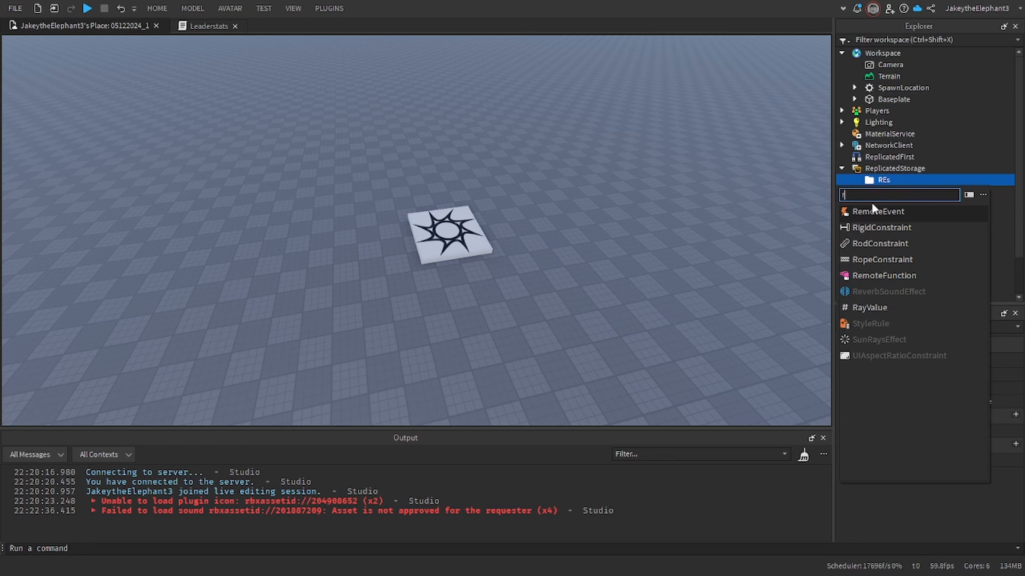
Add SpawnCoolCar, SpawnDeLorean, SpawnMustang and SpawnS13 RemoteEvents to the REs folder.
click(878, 212)
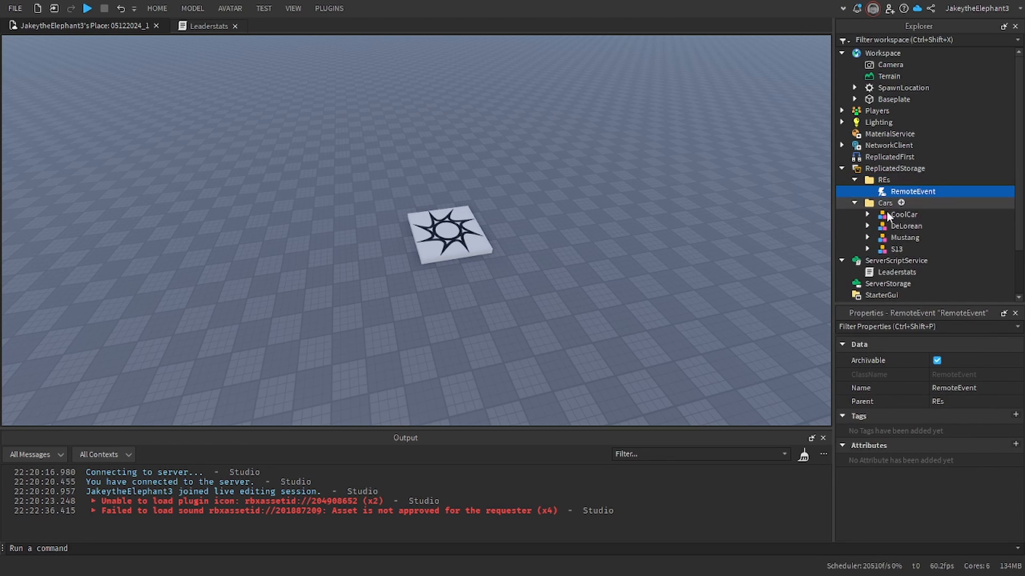
text(Spawn)
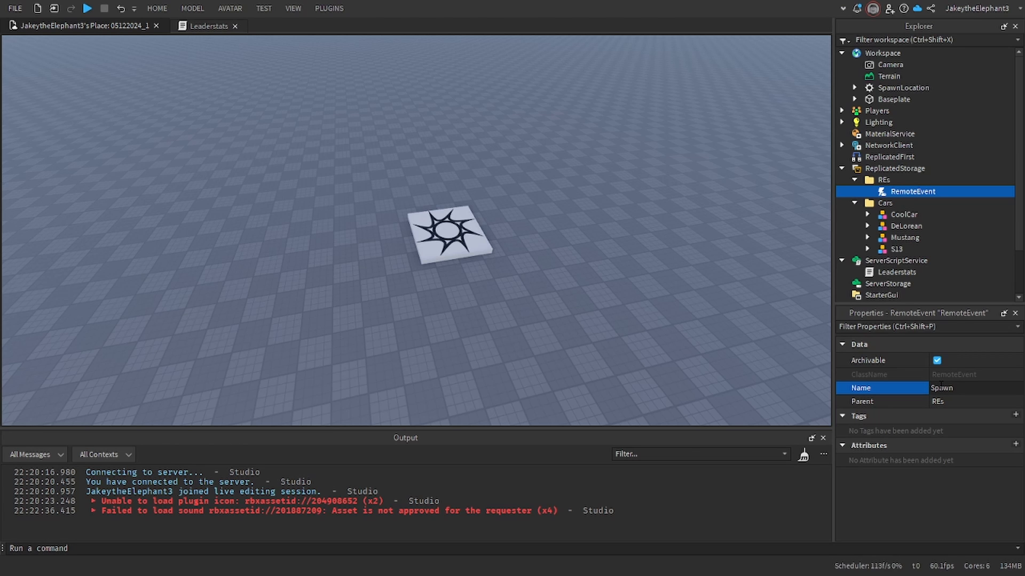
text(CoolCar)
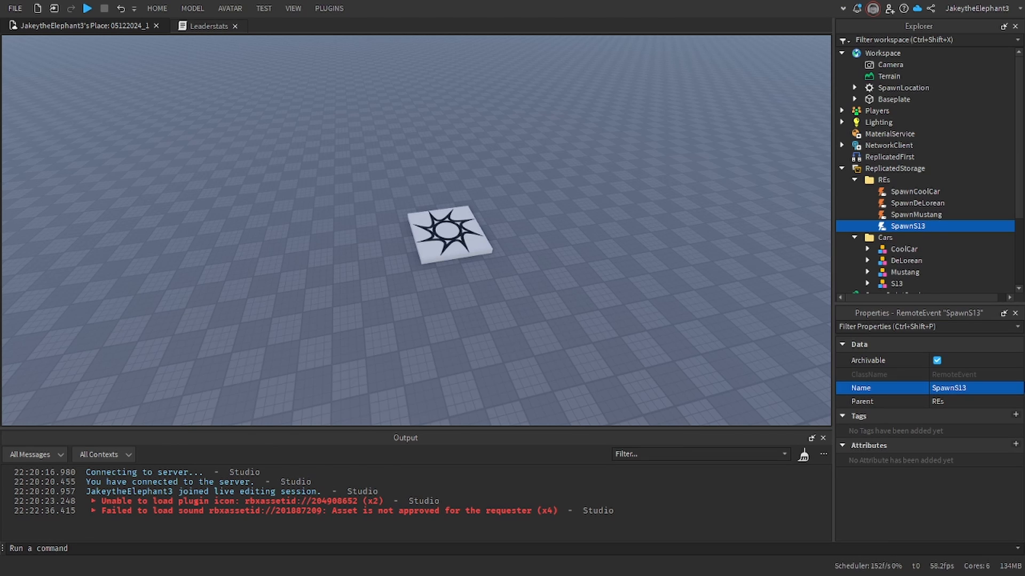
Collapse the REs and Cars folders and select StarterGui as the insert target.
click(883, 179)
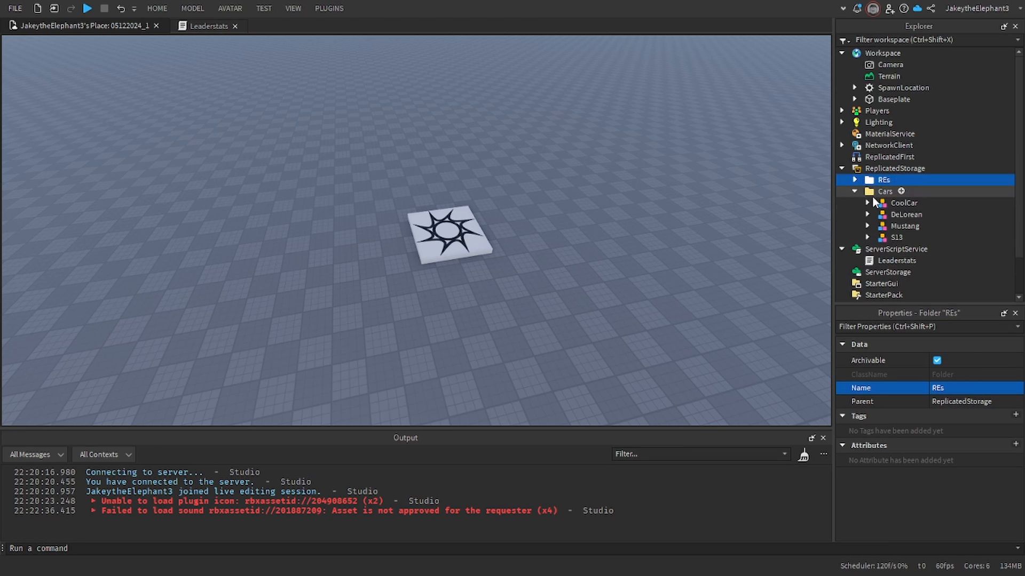
click(854, 191)
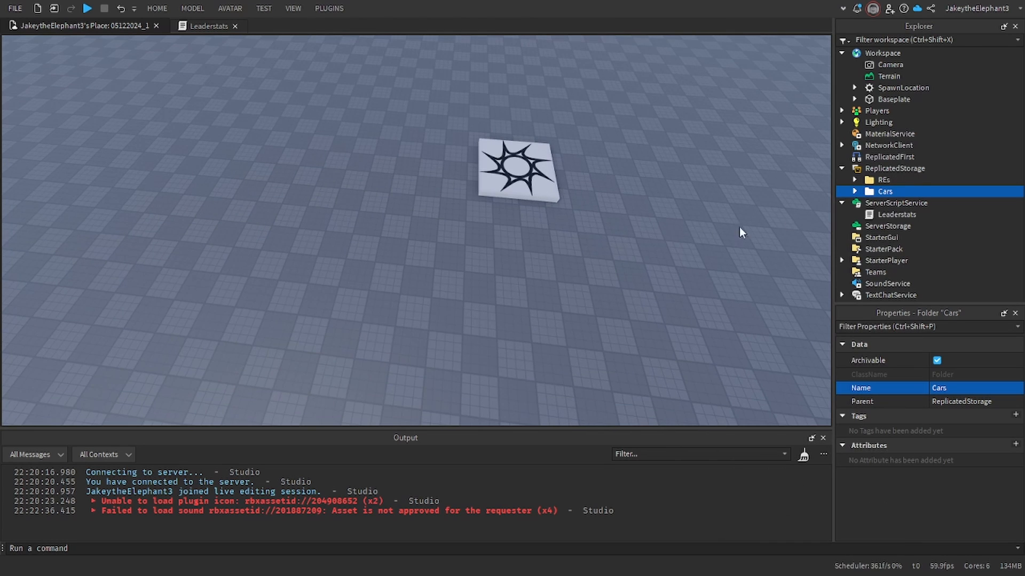
click(881, 237)
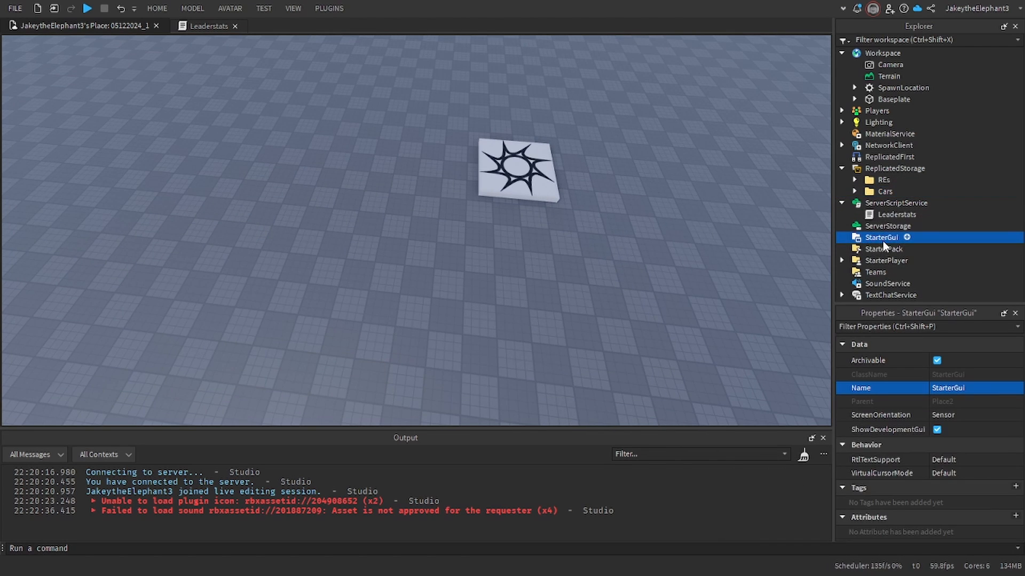
click(906, 237)
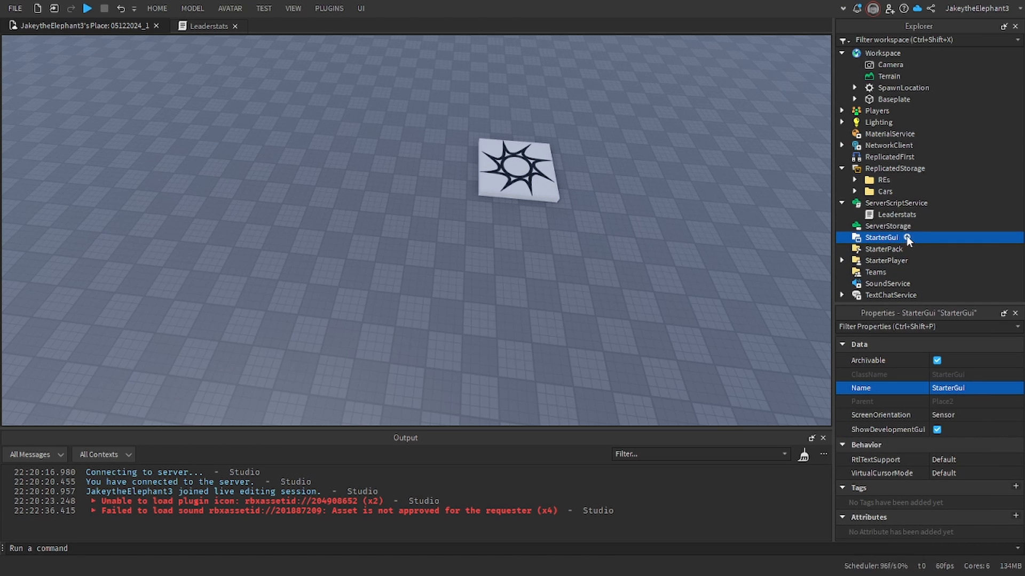
Add a ScreenGui Frame and arrange duplicated TextButtons into two columns.
text(fra)
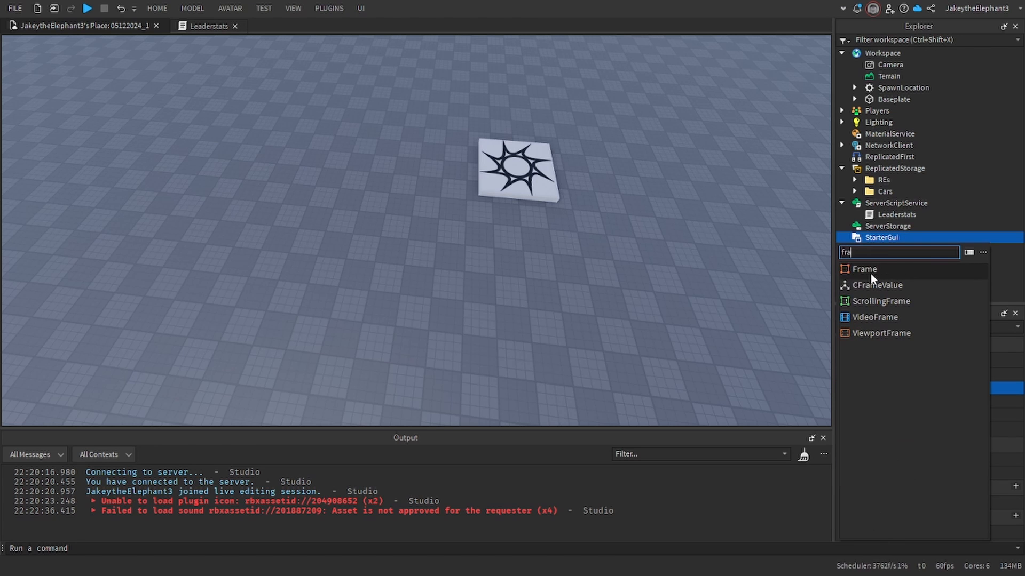
click(863, 269)
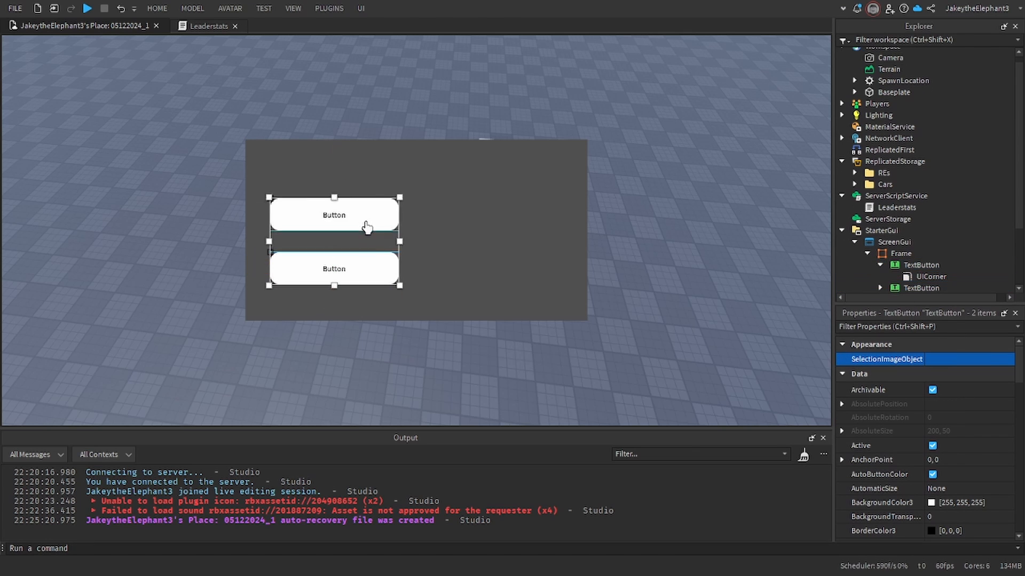
drag(333, 214, 590, 142)
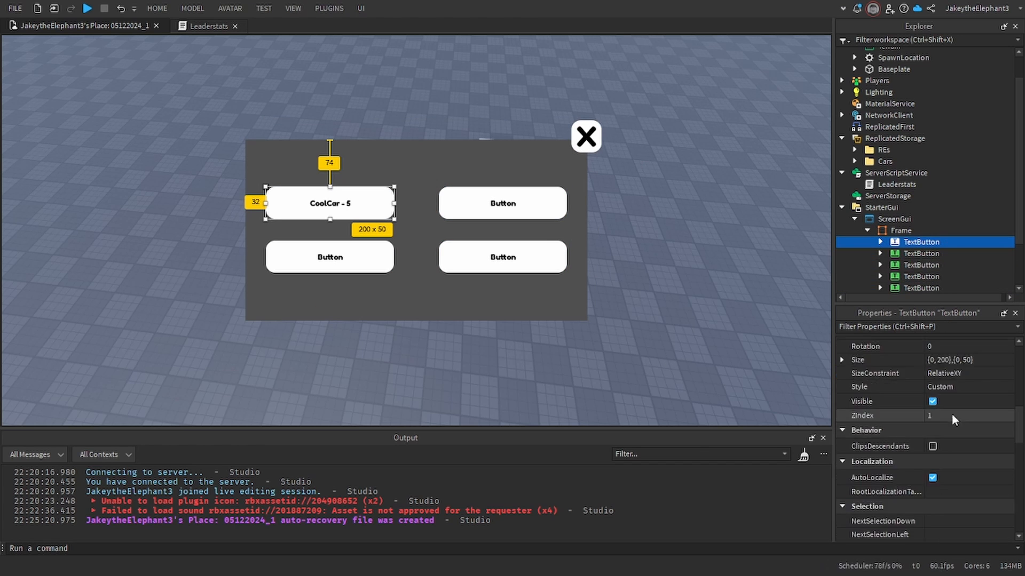
Label the buttons CoolCar - 5, DeLorean - 10, Mustang - 100, S13 - 100, plus X close and Spawn buttons.
click(502, 203)
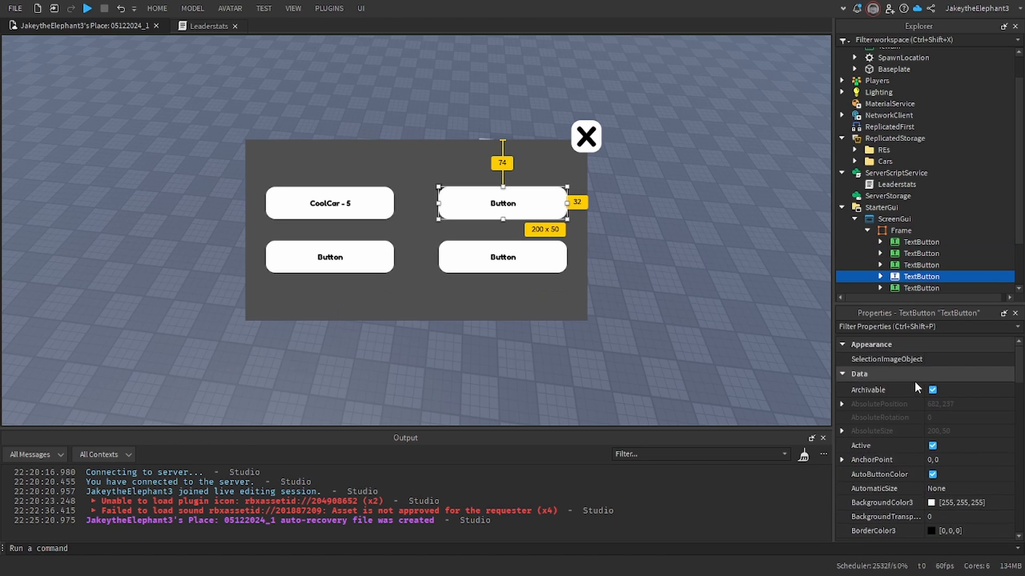
text(Del)
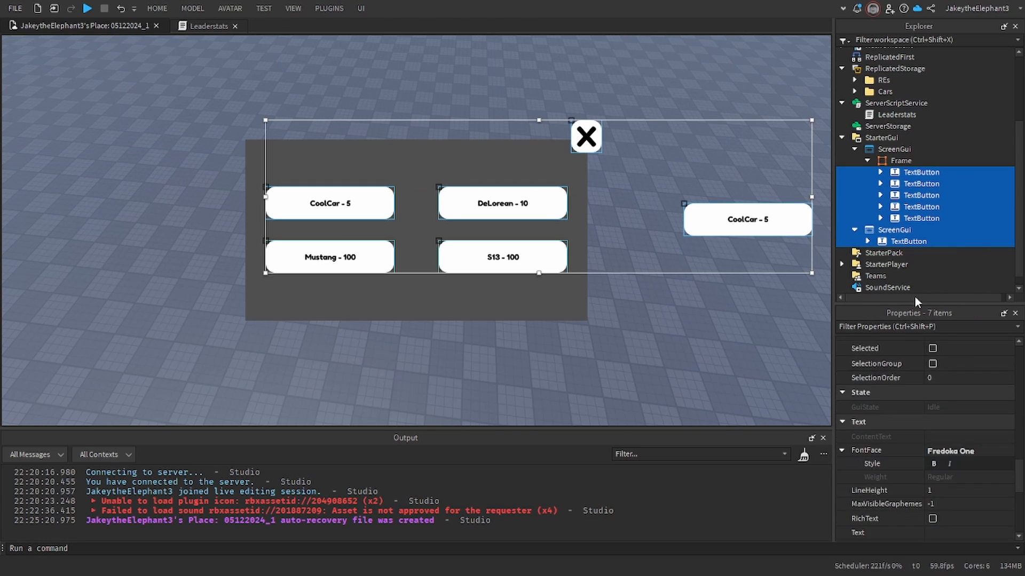
click(908, 241)
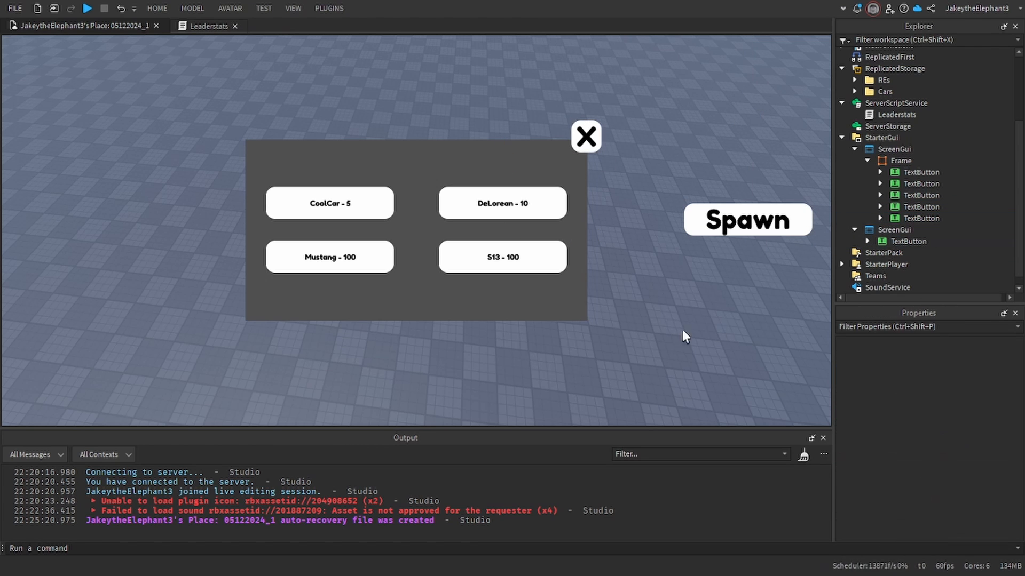
mouse_move(642, 383)
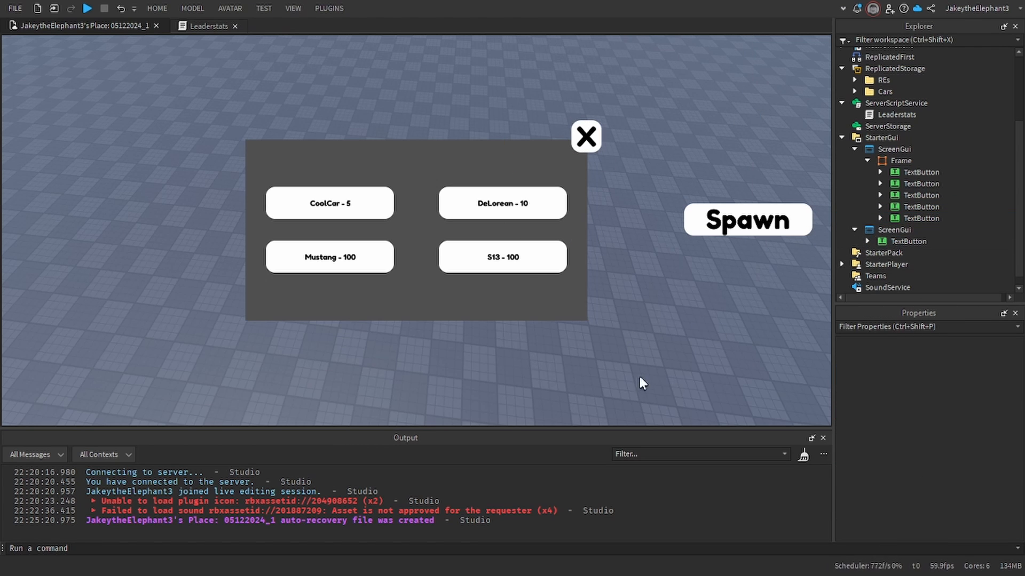
mouse_move(750, 256)
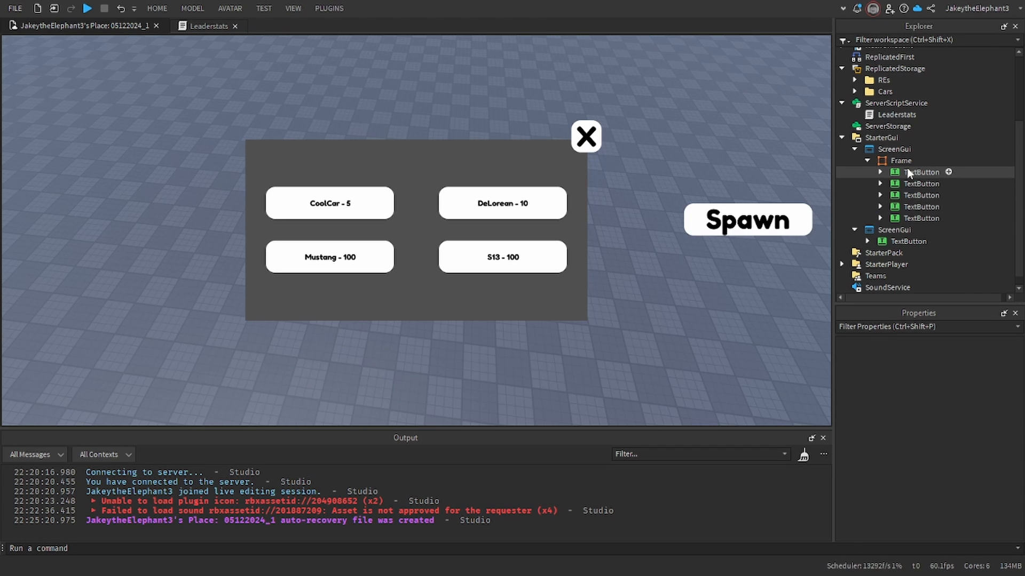
Name the buttons CoolCarSpawn, DeLoreanSpawn, MustangSpawn, S13Spawn, SpawnButtonGuiClose and SpawnButtonGuiOpen.
click(894, 149)
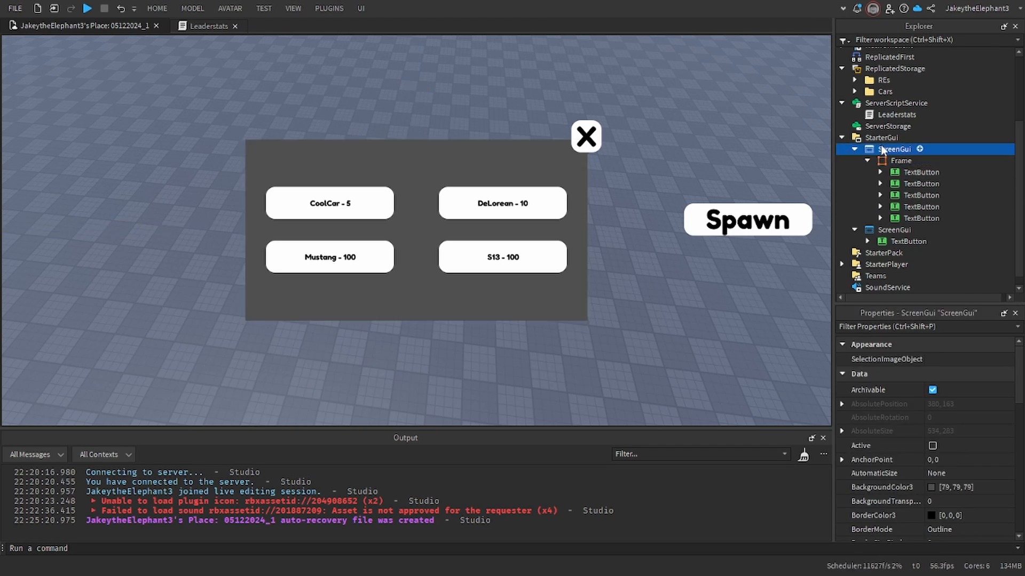
click(329, 203)
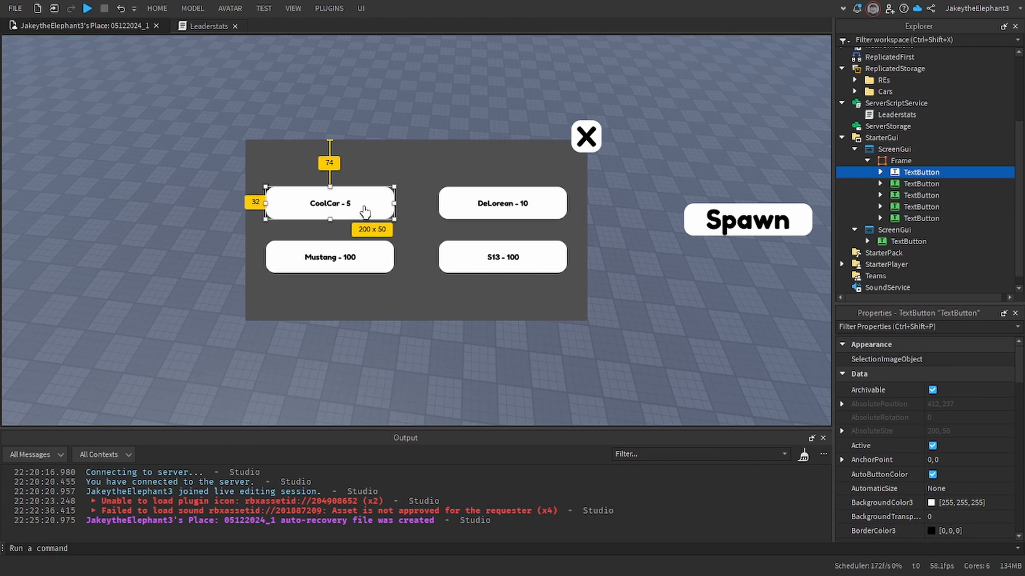
scroll(down, 3)
text(CoolCarSpawn)
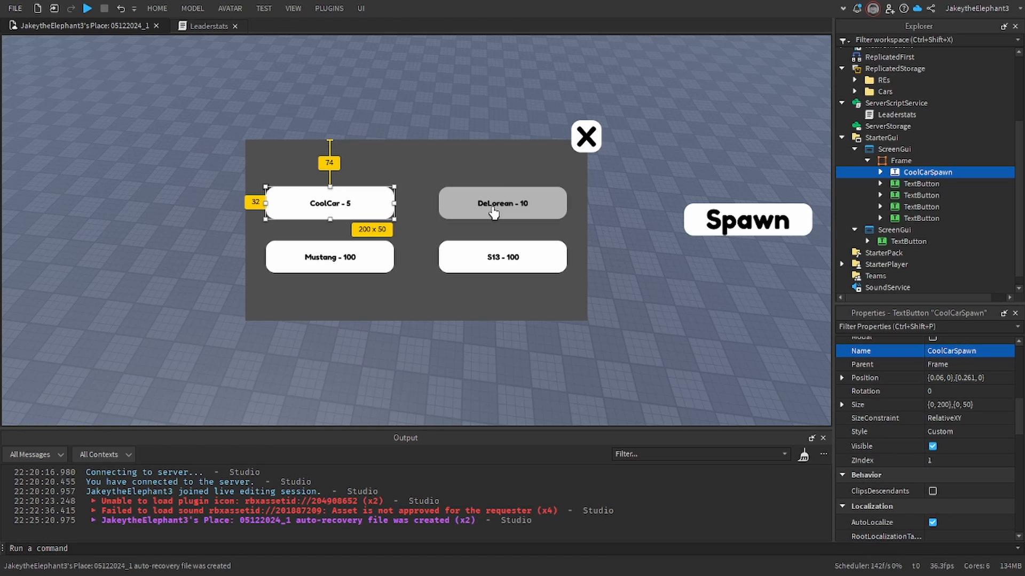
click(502, 203)
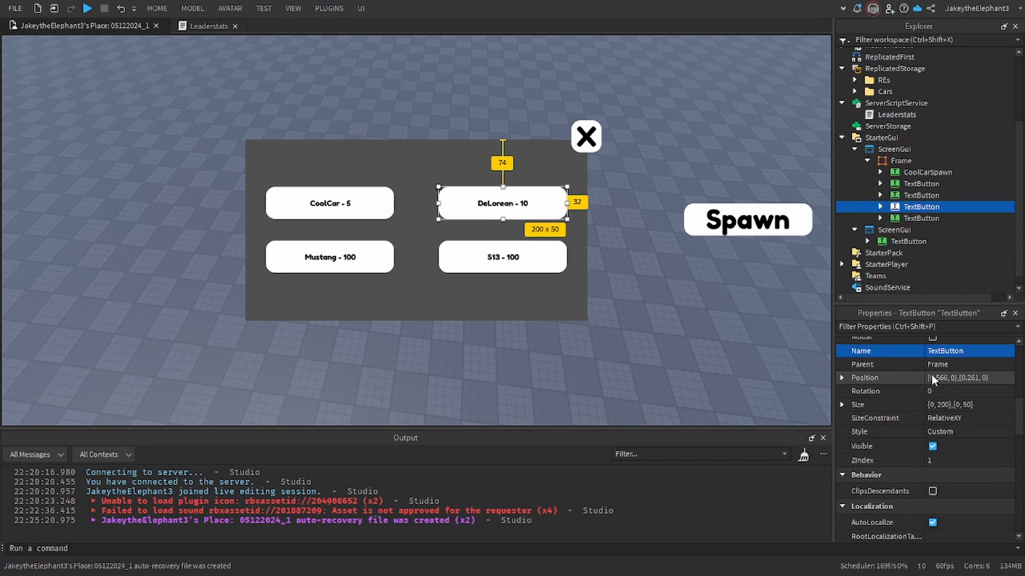
click(967, 351)
text(DeLoreanSpawn)
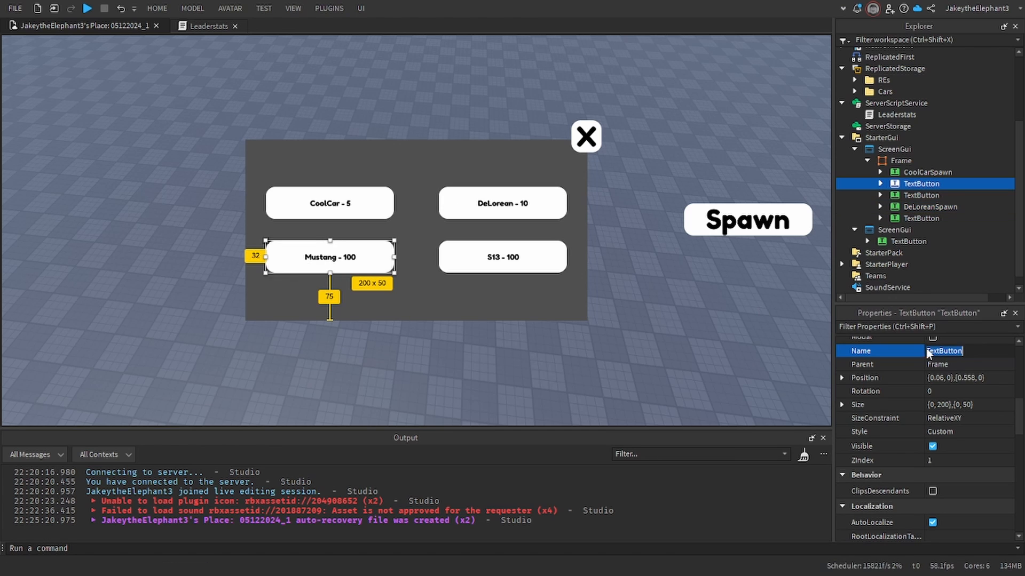
text(MustangSpawn)
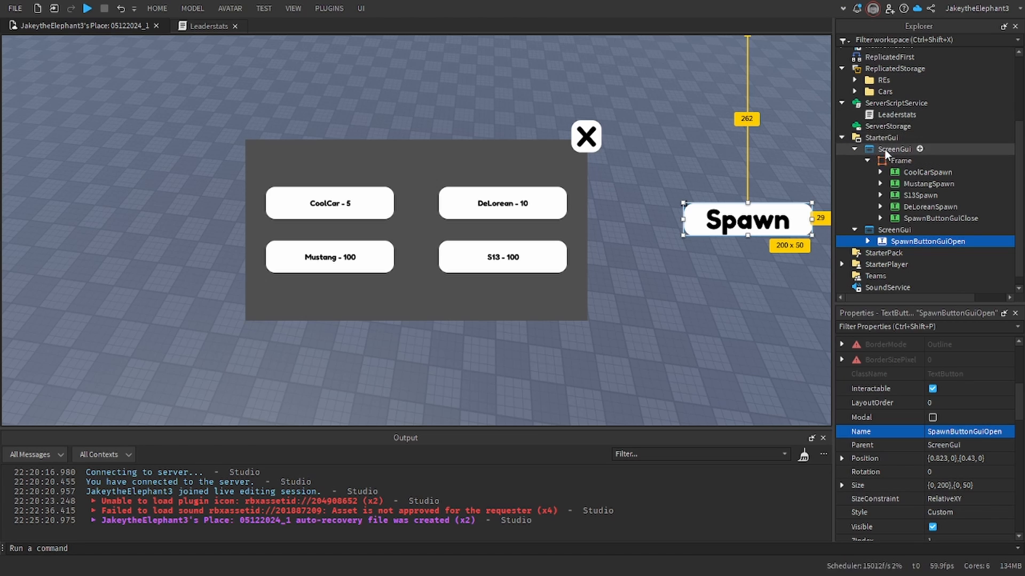
Rename the car menu ScreenGui to CarSpawnGui and the Spawn button's ScreenGui to OpenGui.
click(894, 149)
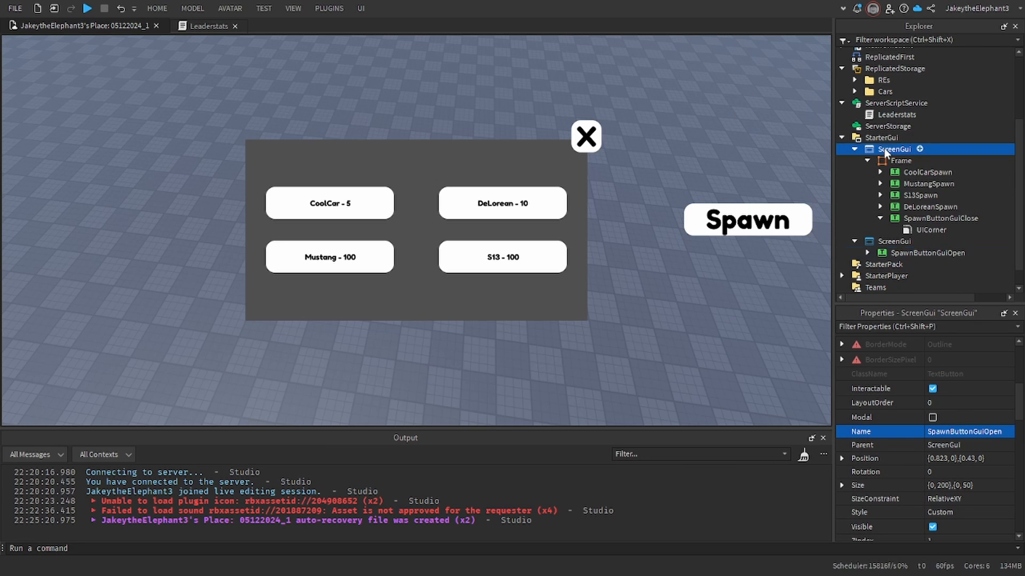
text(CarSpaw)
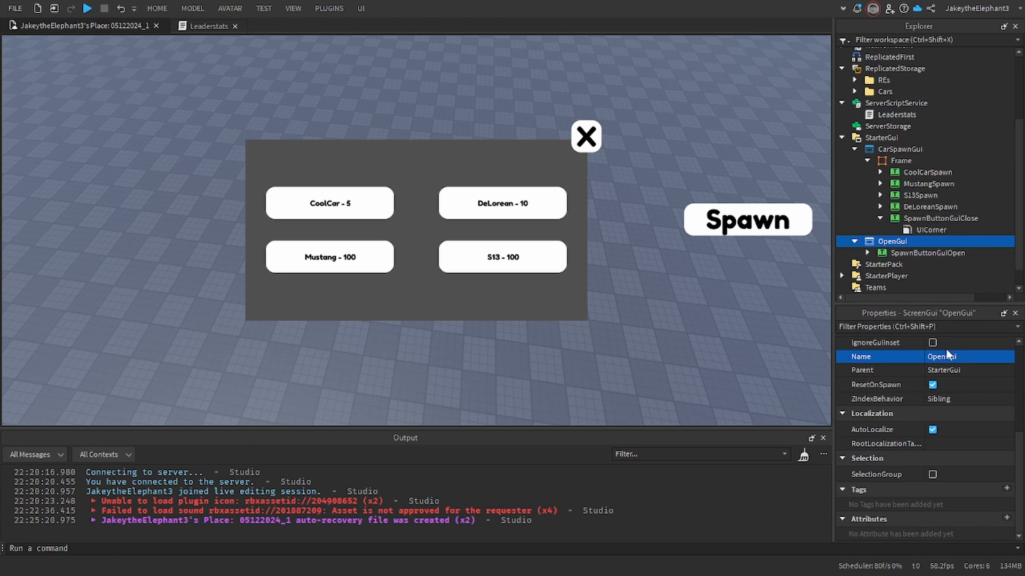
click(926, 253)
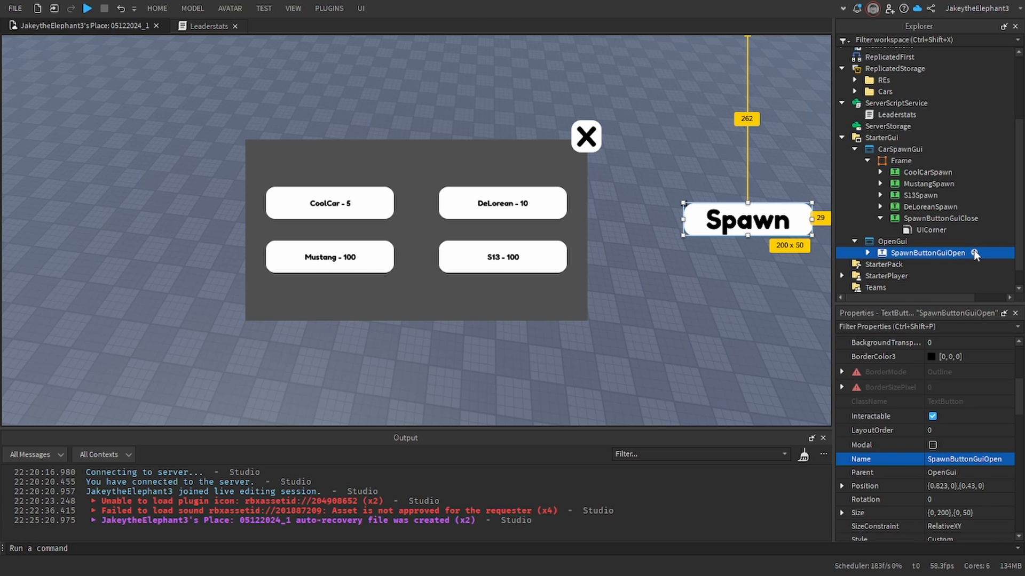
Give SpawnButtonGuiOpen a LocalScript whose MouseButton1Click toggles CarSpawnGui.Enabled for the local player.
click(977, 253)
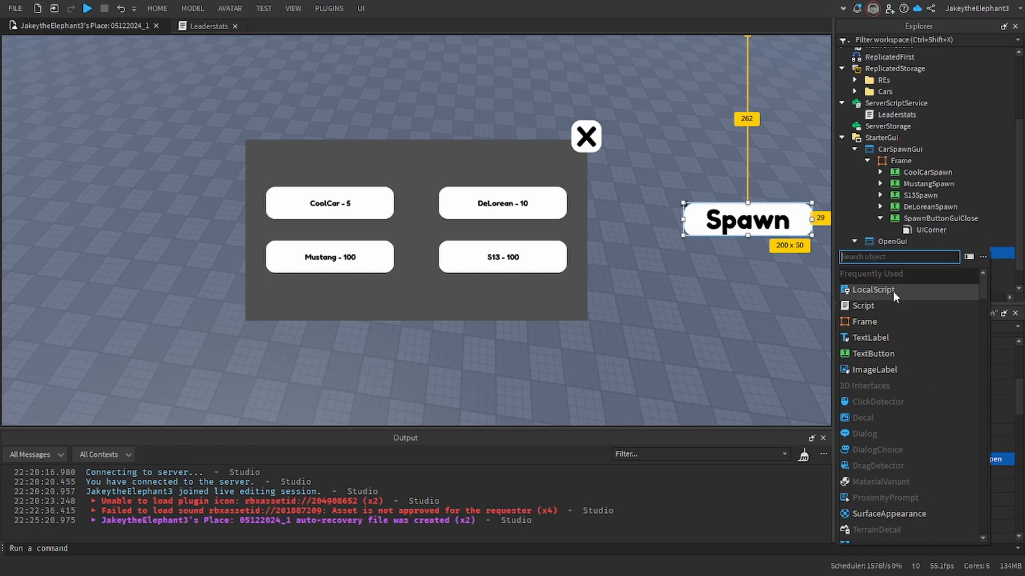
click(873, 289)
text(script.Parent)
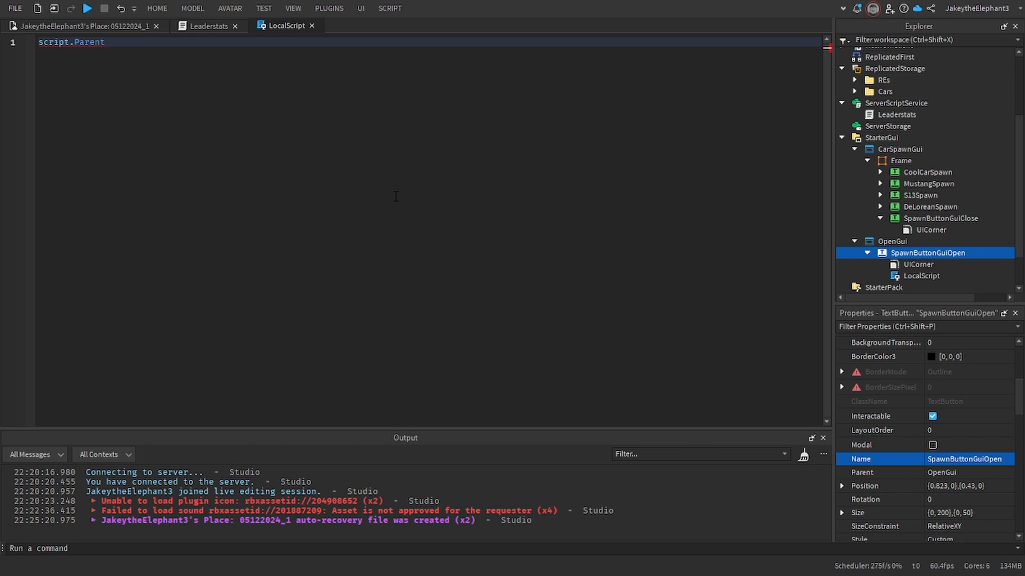
text(.MouseButton1Click:c)
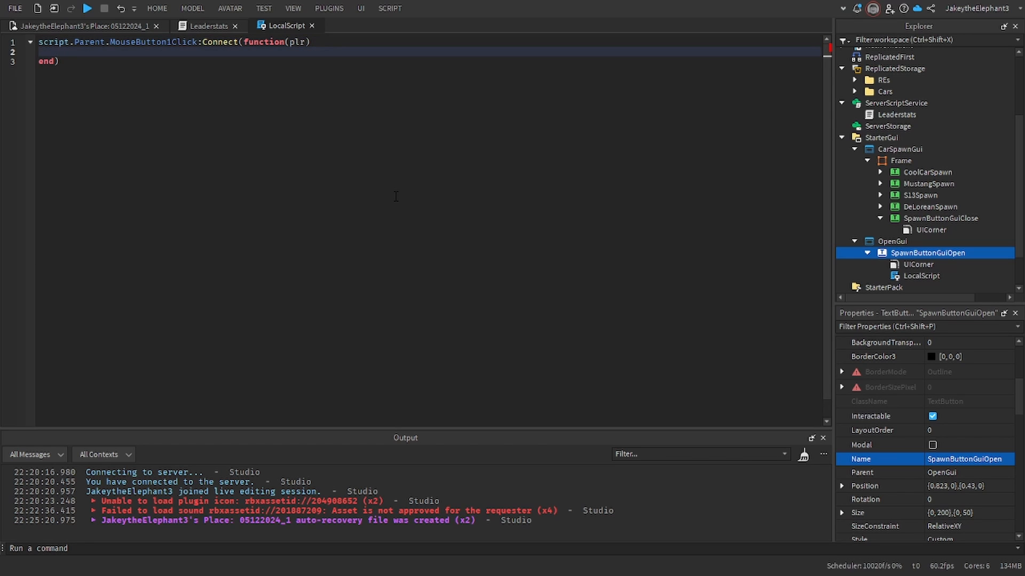
text(game)
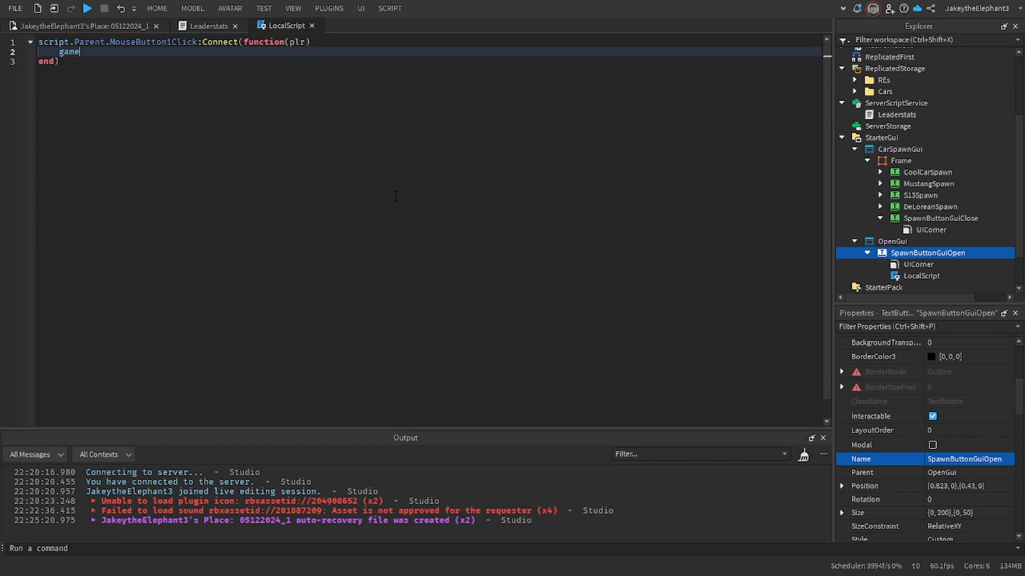
text(.Players.LocalPlayer.)
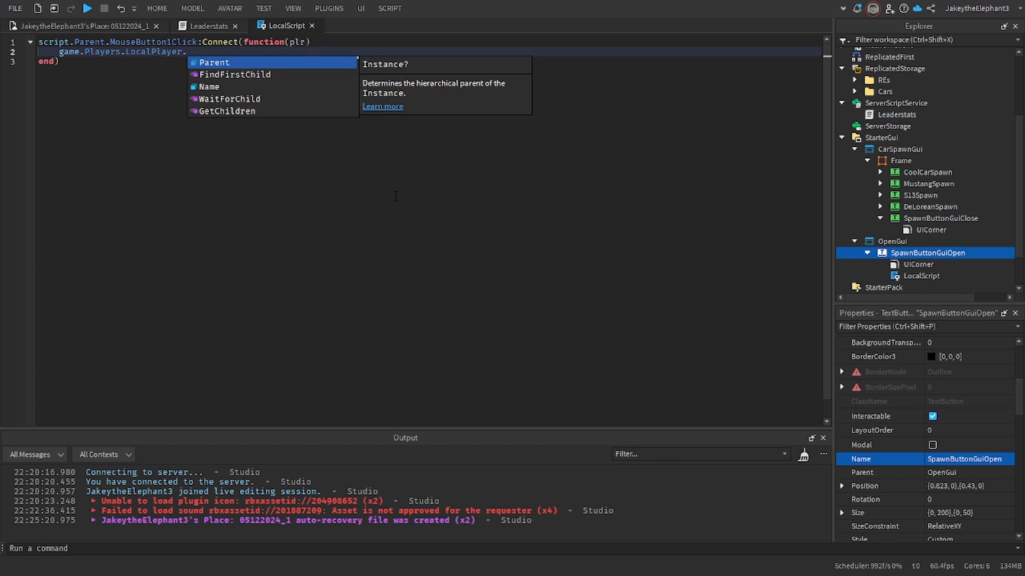
text(PlayerGui.)
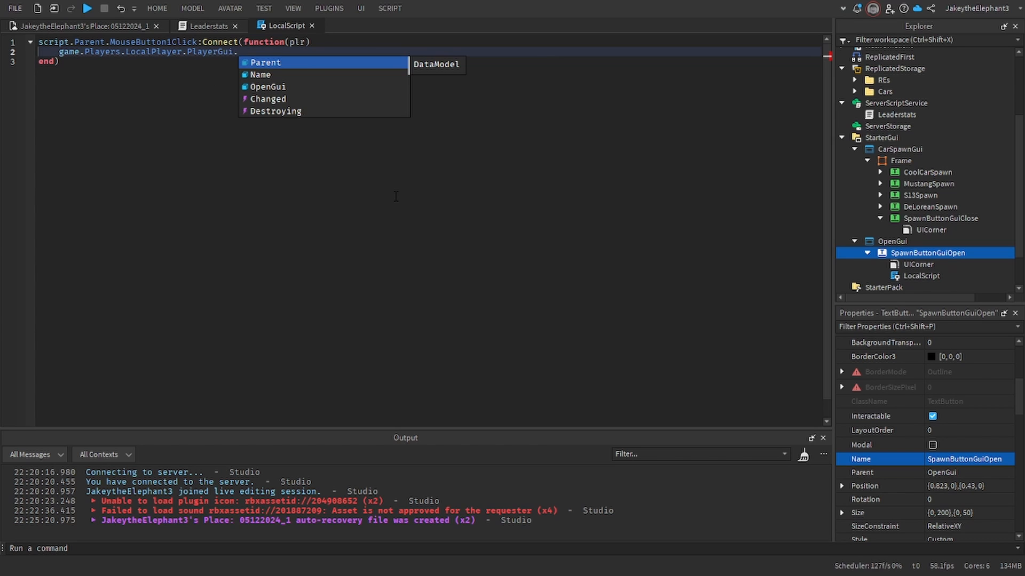
text(car)
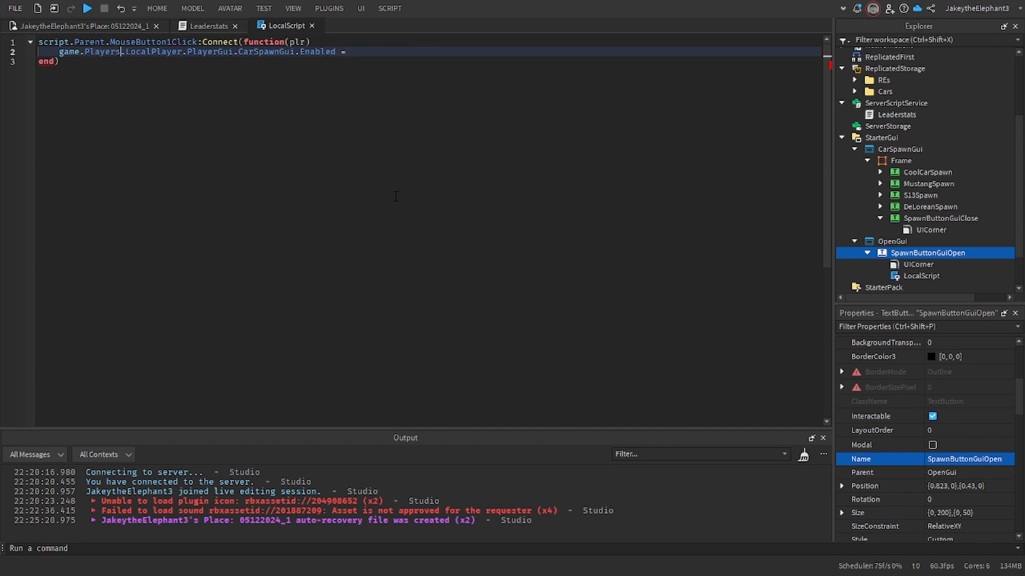
text(not)
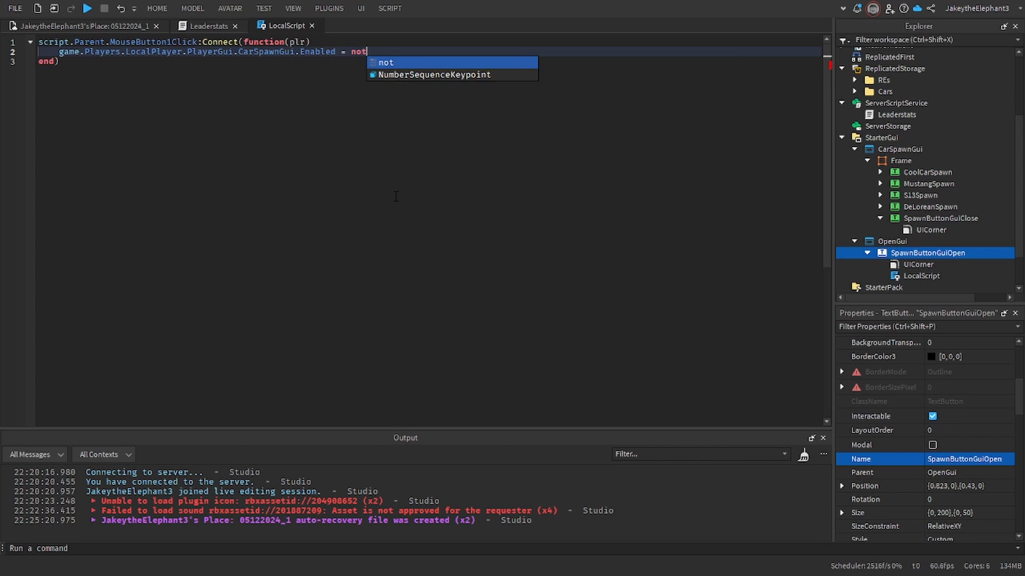
text(game.Players.LocalPlayer.PlayerGui.CarSpawnGui.Enabled)
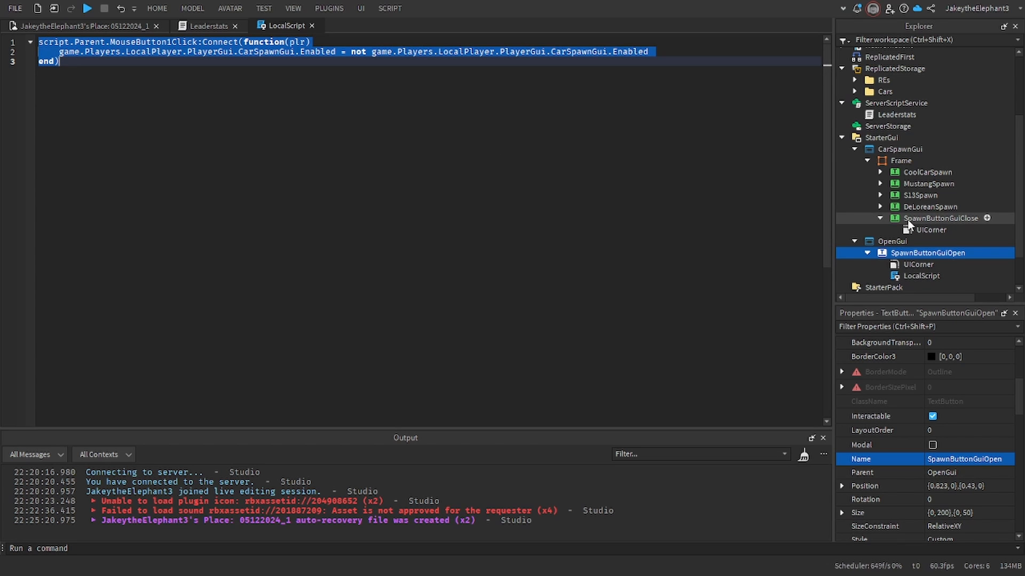
Copy the toggle code into a LocalScript under the X close button and start a playtest.
click(988, 218)
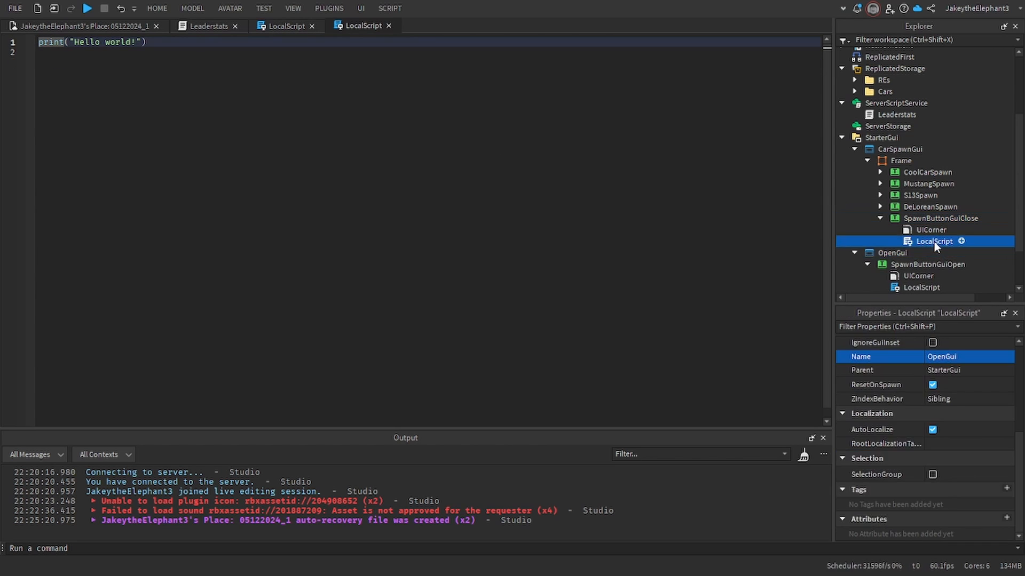
click(933, 241)
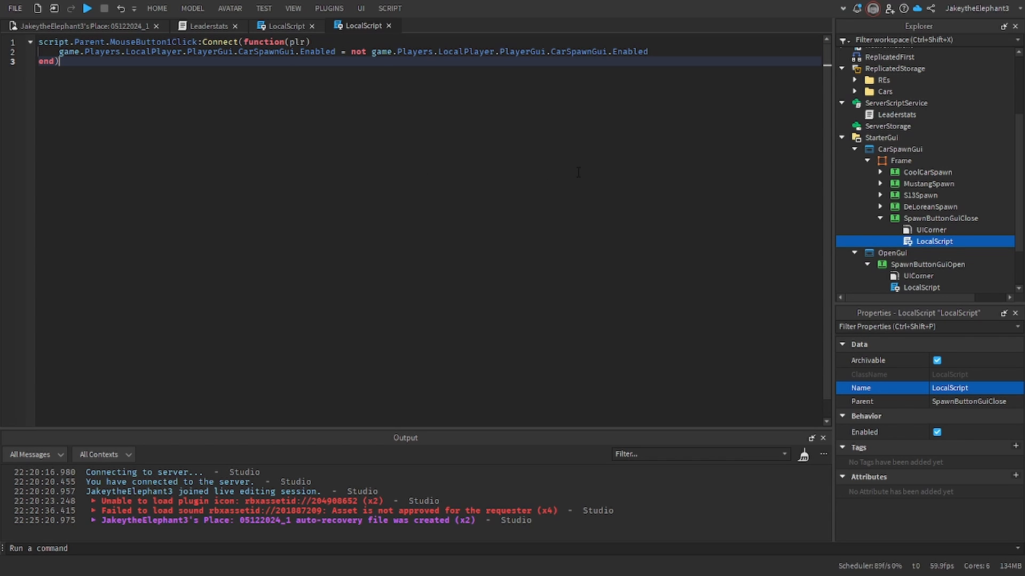
click(87, 9)
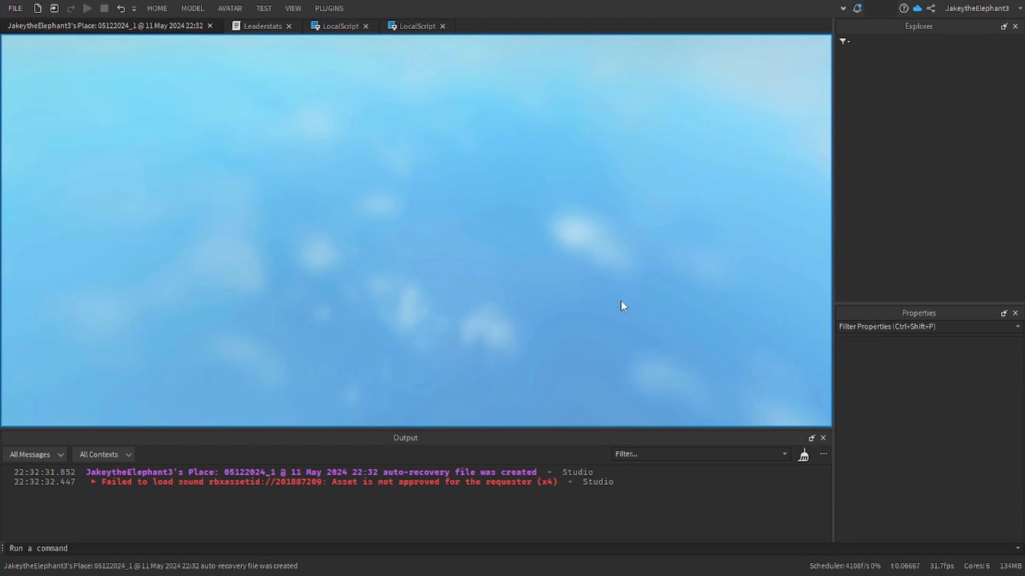
Test that the car menu opens and closes in play, then stop and begin adding an object to CarSpawnGui.
click(87, 8)
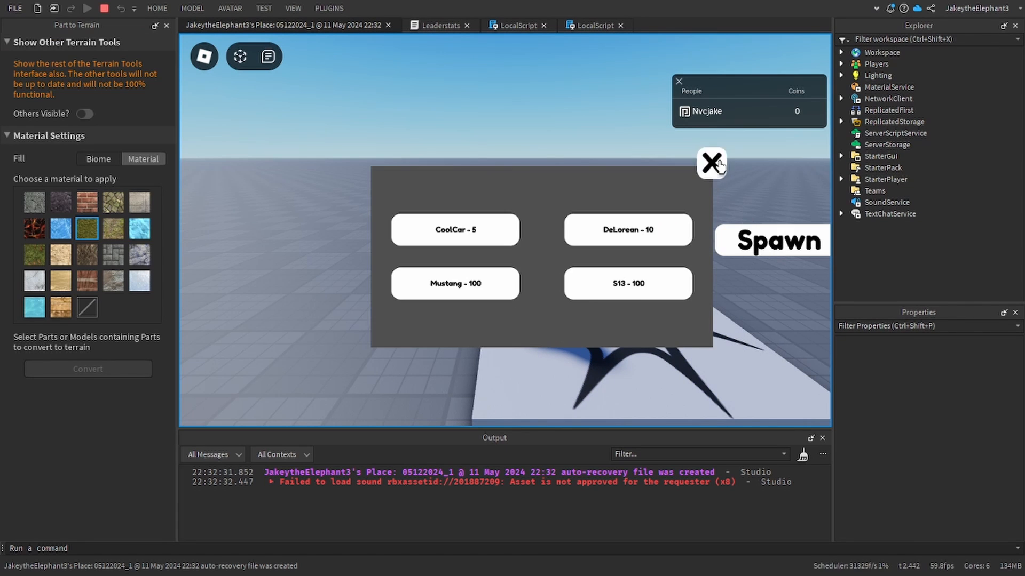
click(711, 163)
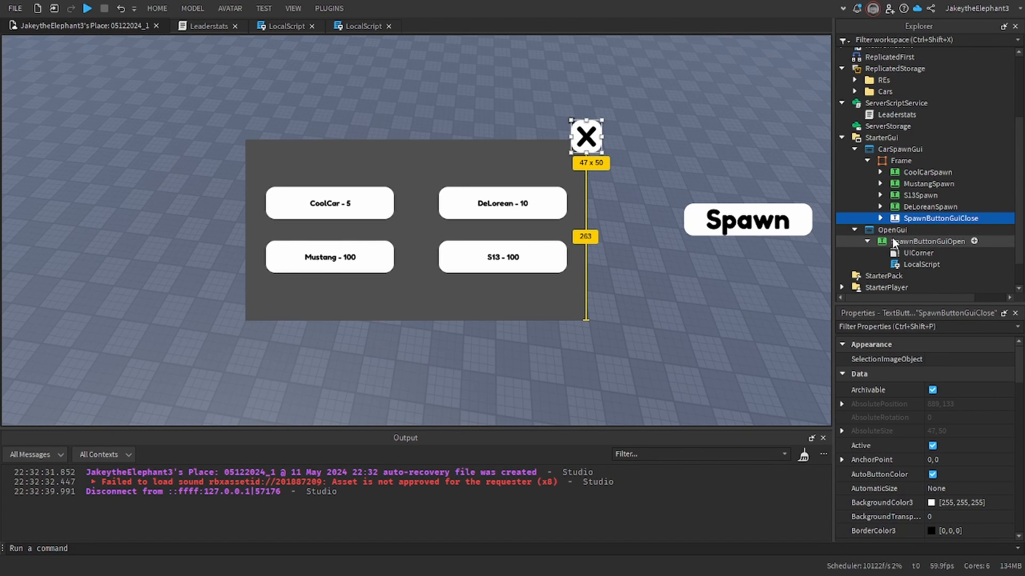
click(926, 243)
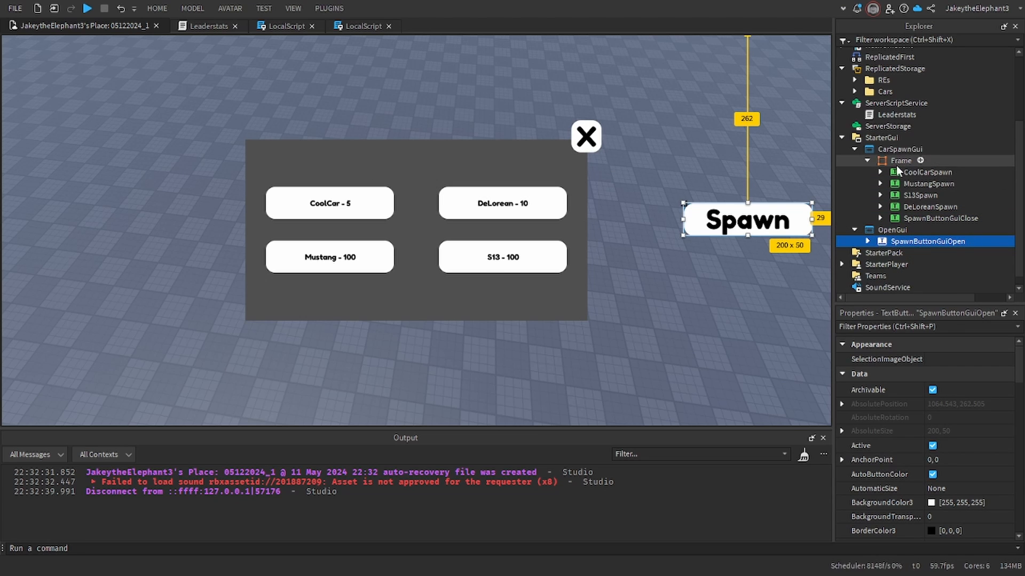
click(900, 150)
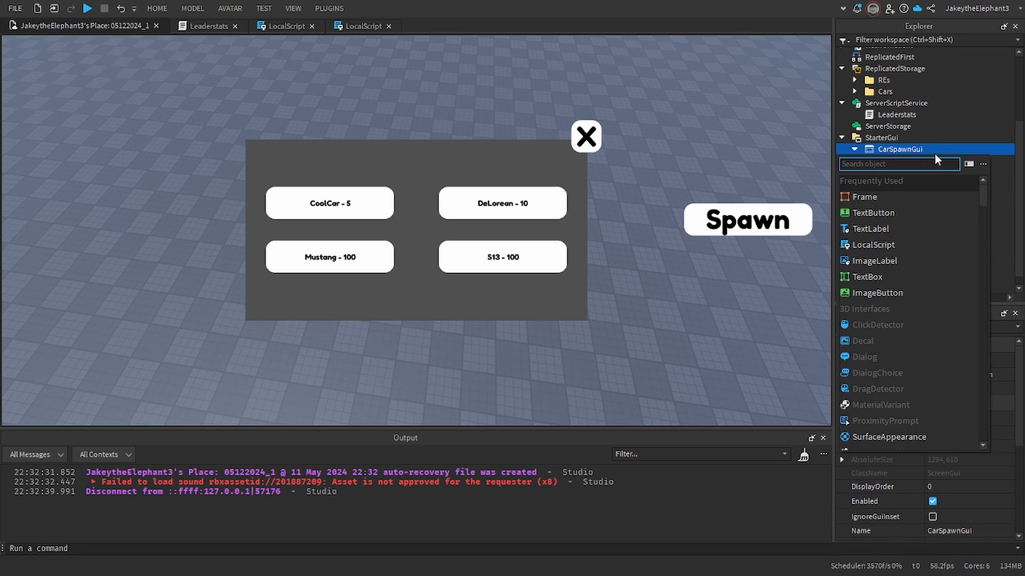
Add a LocalScript named CarSpawnHandler to CarSpawnGui that fires each car's spawn event and hides the menu.
click(873, 244)
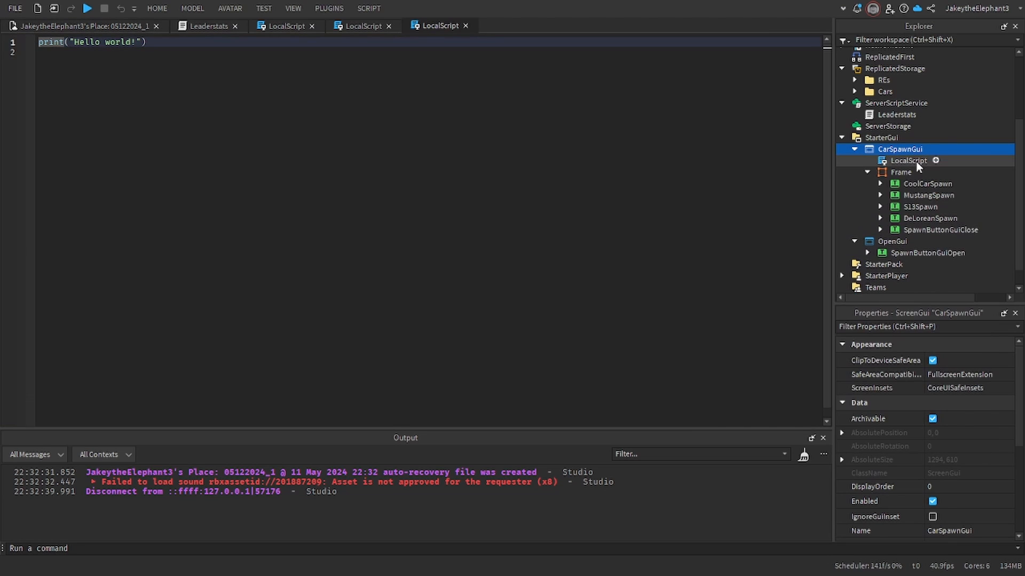
click(908, 160)
text(CarSpawnHandler)
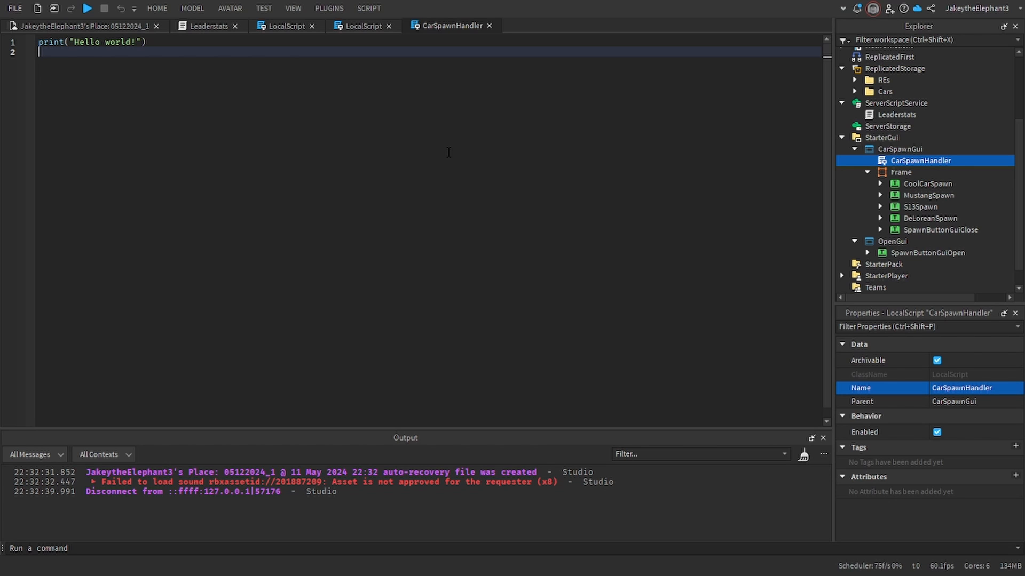
mouse_move(558, 299)
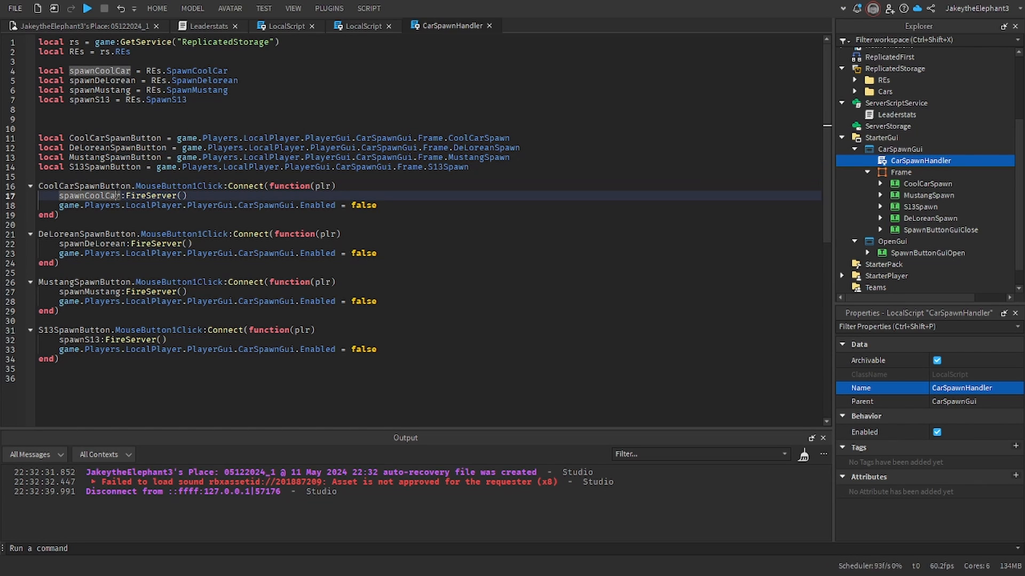
double_click(103, 205)
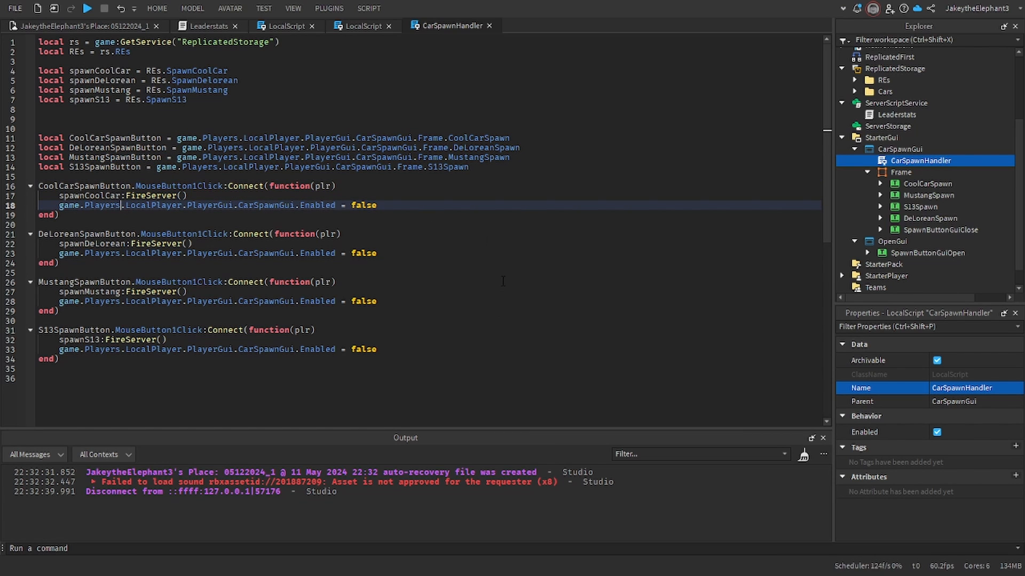
Add a SpawnCar server script whose SpawnCoolCar handler charges 5 coins, marks ownership and clones the car near the player.
click(900, 182)
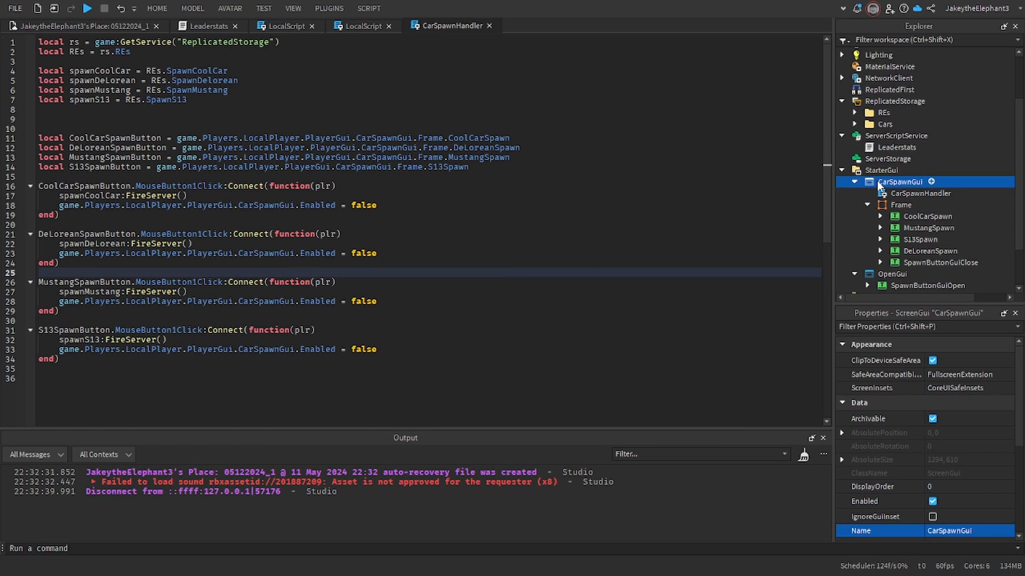
click(895, 135)
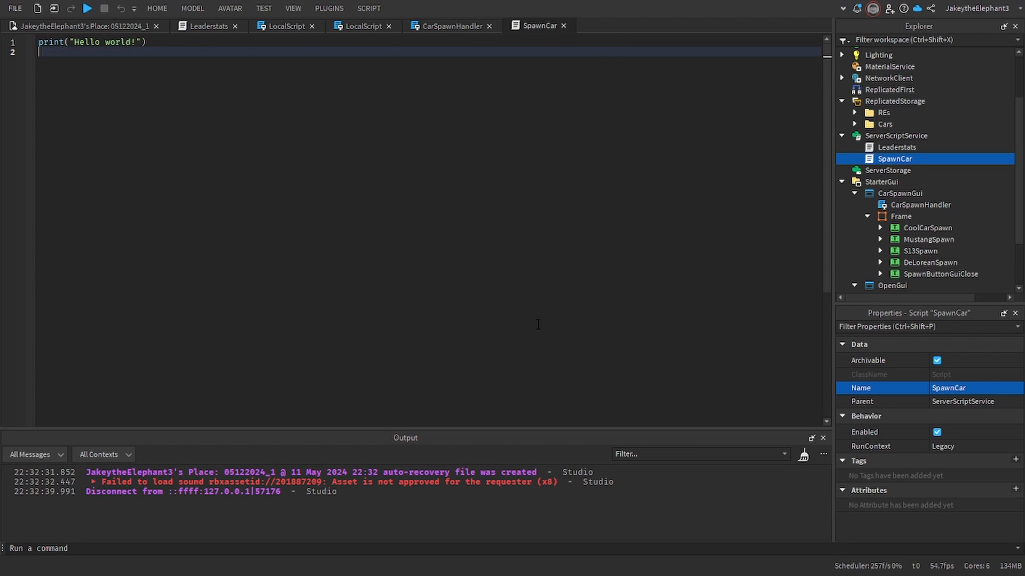
scroll(down, 3)
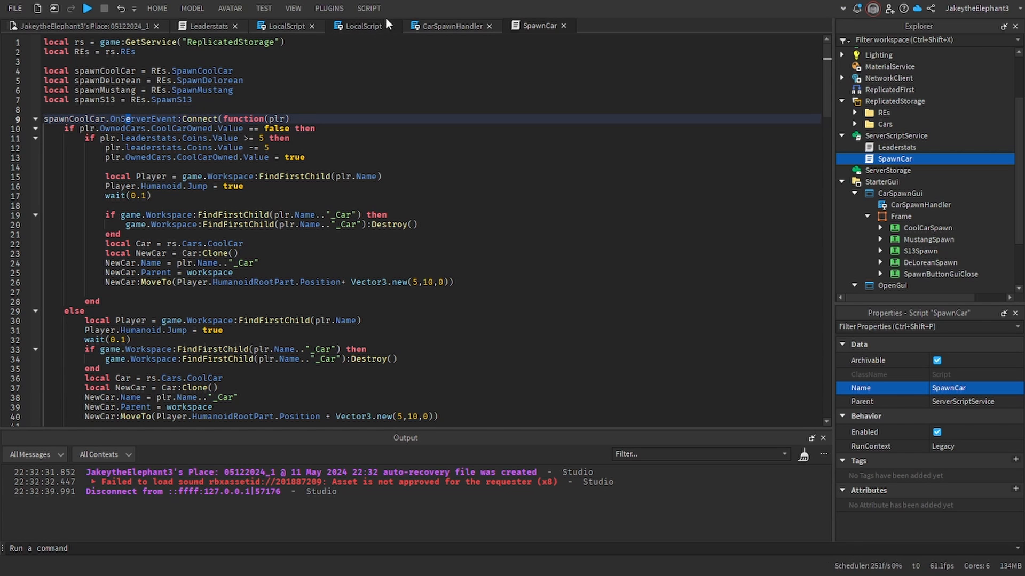
Review SpawnCar's CoolCar and 10-coin DeLorean handlers and the Humanoid jump line, then collapse StarterGui.
click(448, 26)
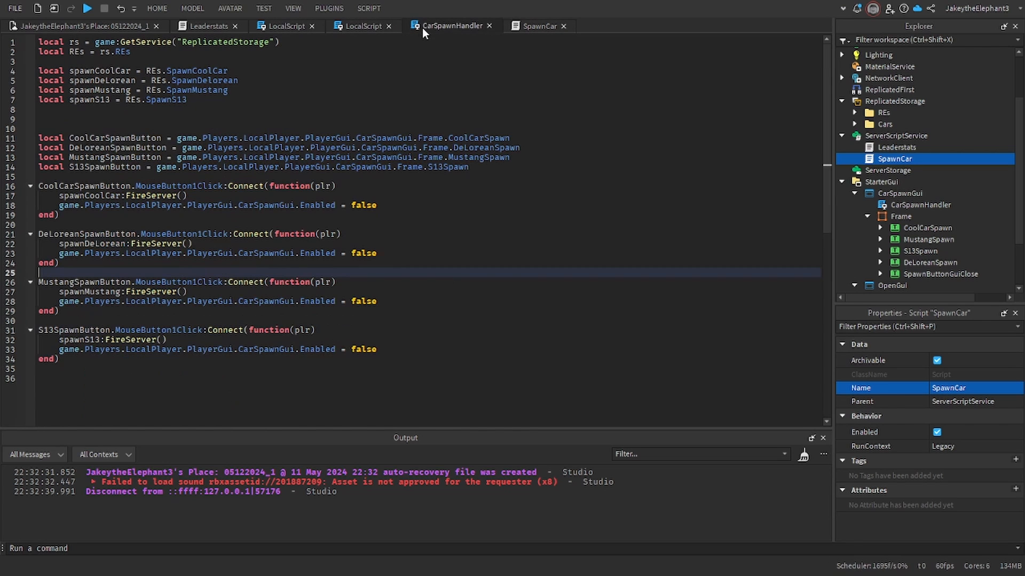
double_click(91, 196)
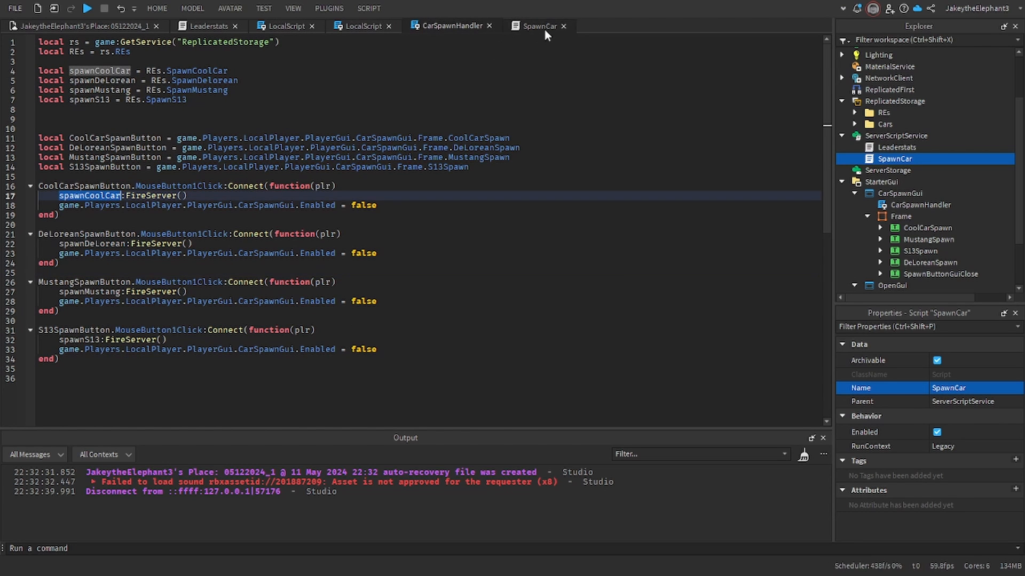
click(540, 26)
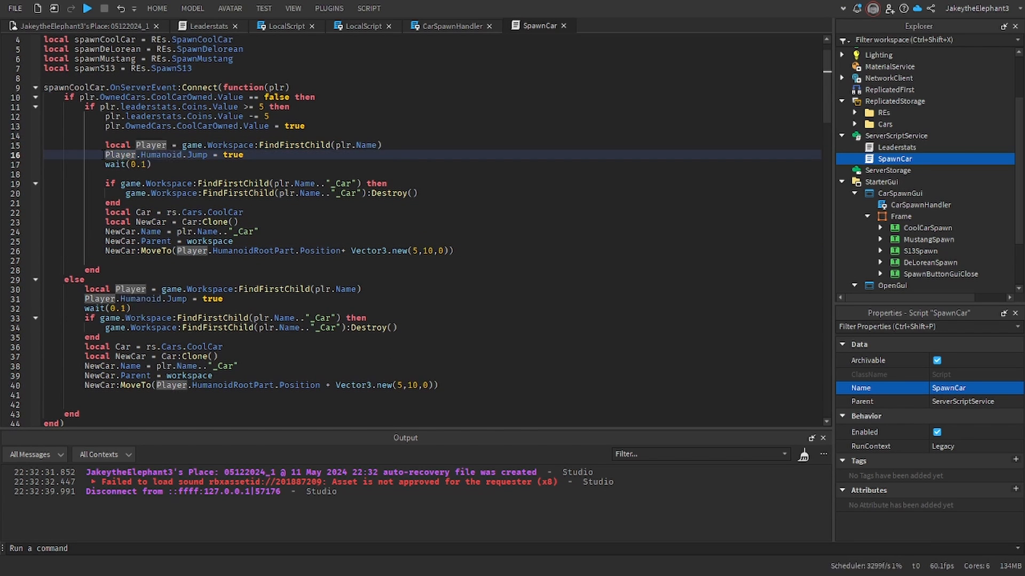
click(247, 154)
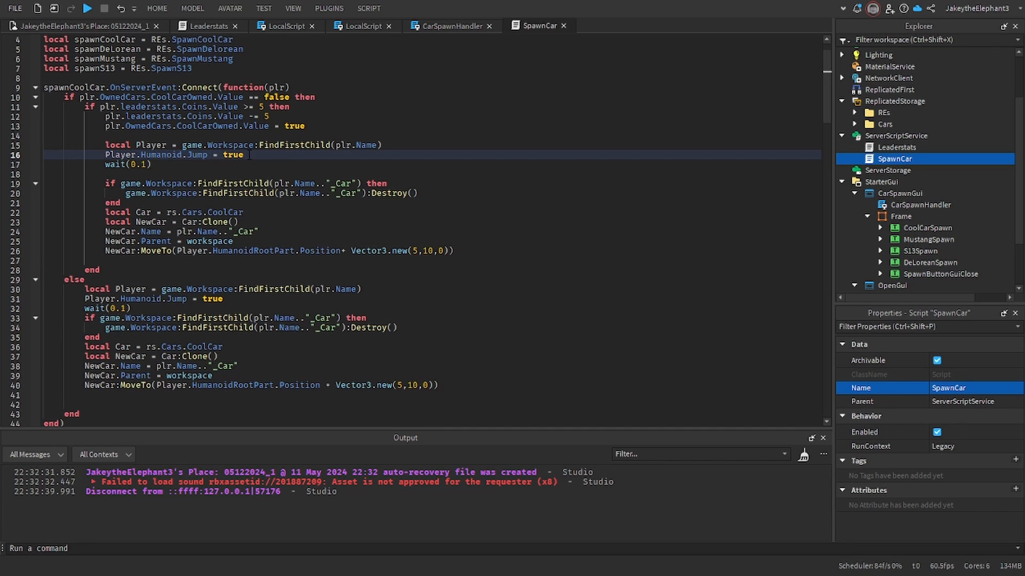
triple_click(176, 154)
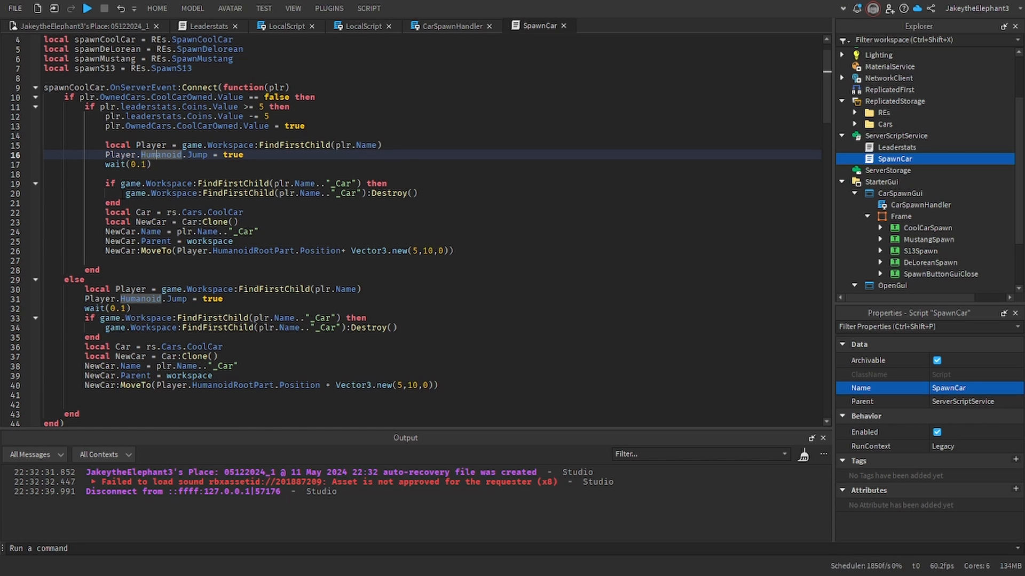
scroll(down, 3)
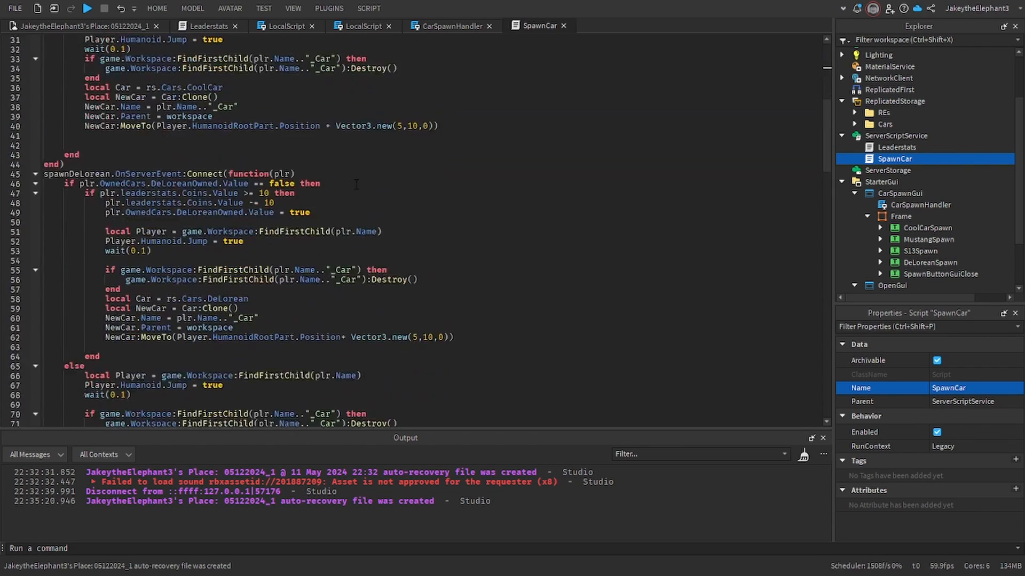
click(882, 238)
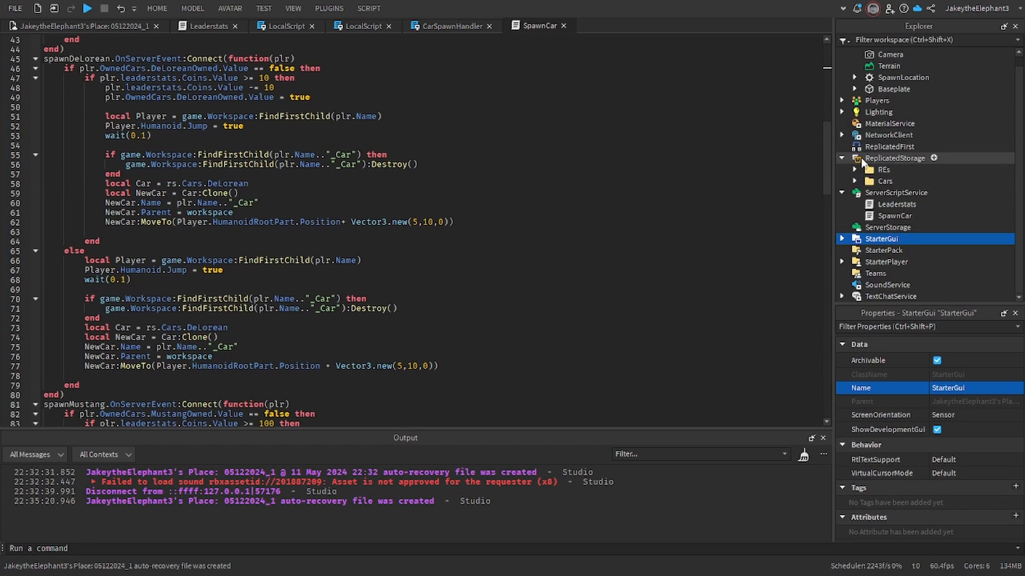
Set the Leaderstats else branch to give new players coins.Value = 300.
click(843, 158)
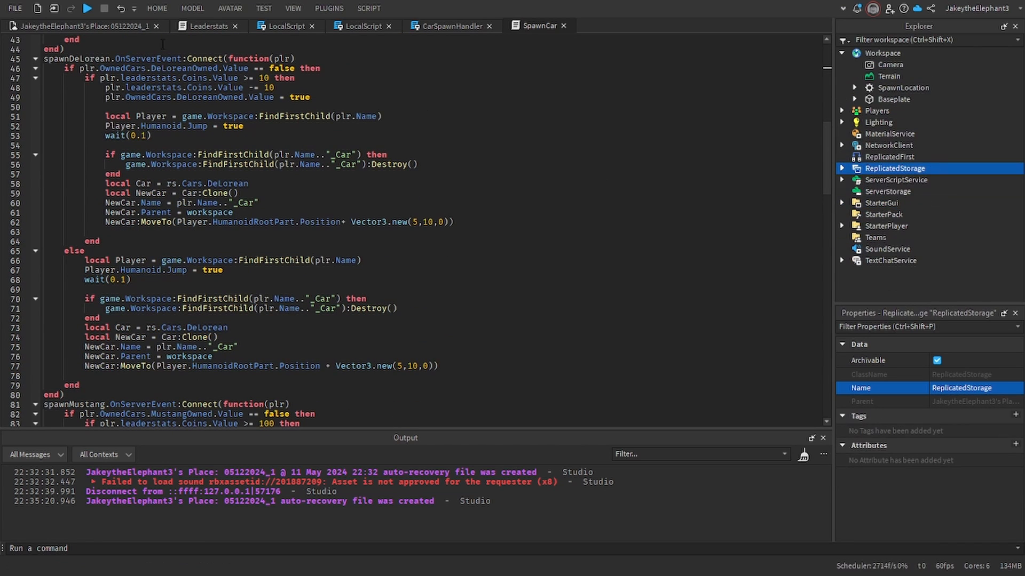
mouse_move(209, 25)
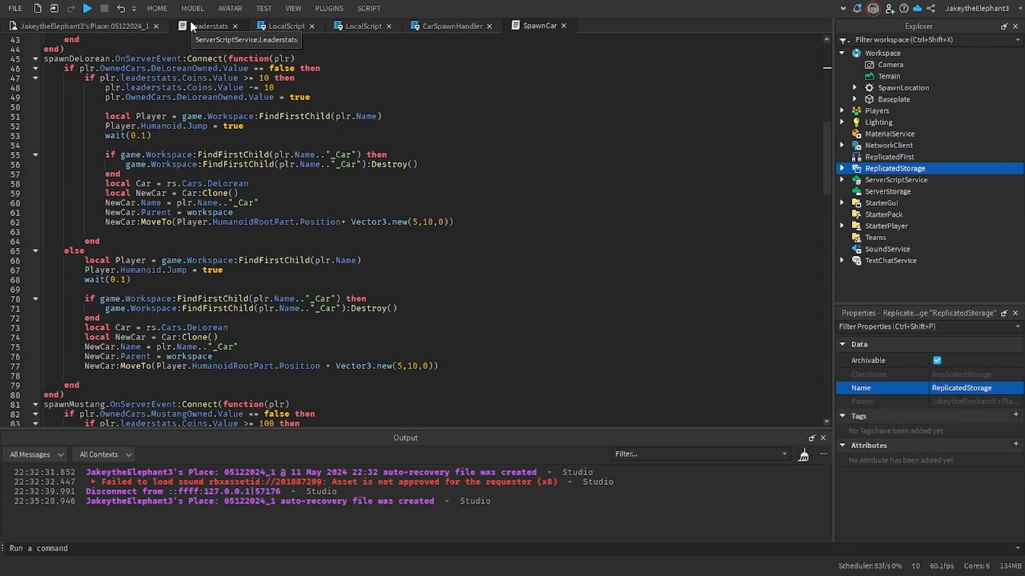
click(208, 26)
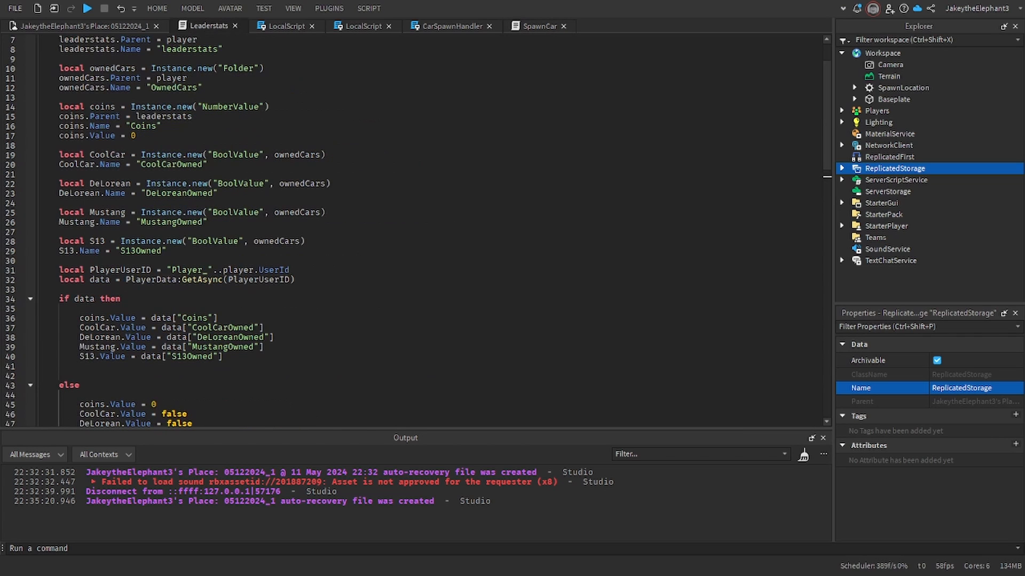
scroll(down, 3)
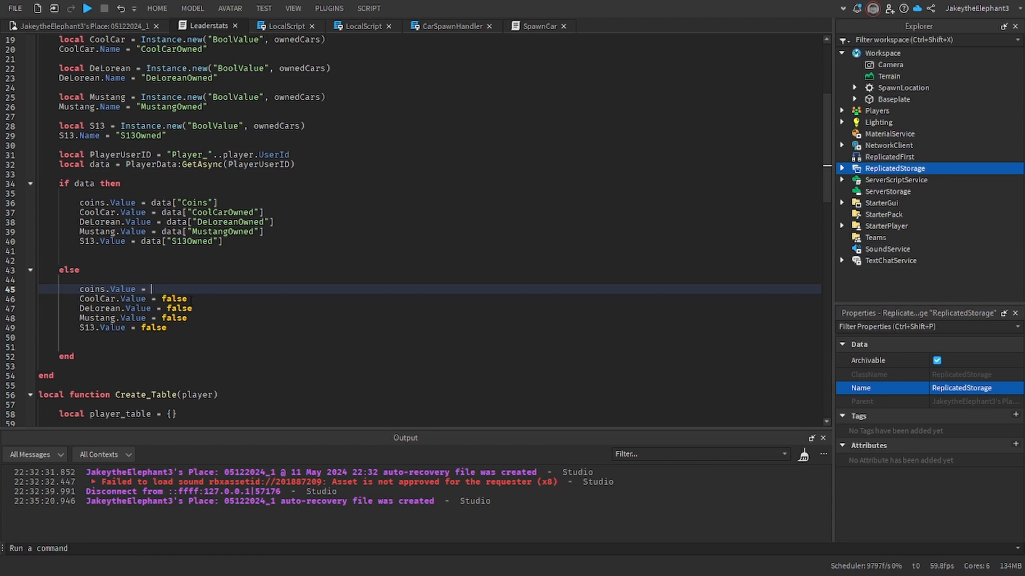
text(300)
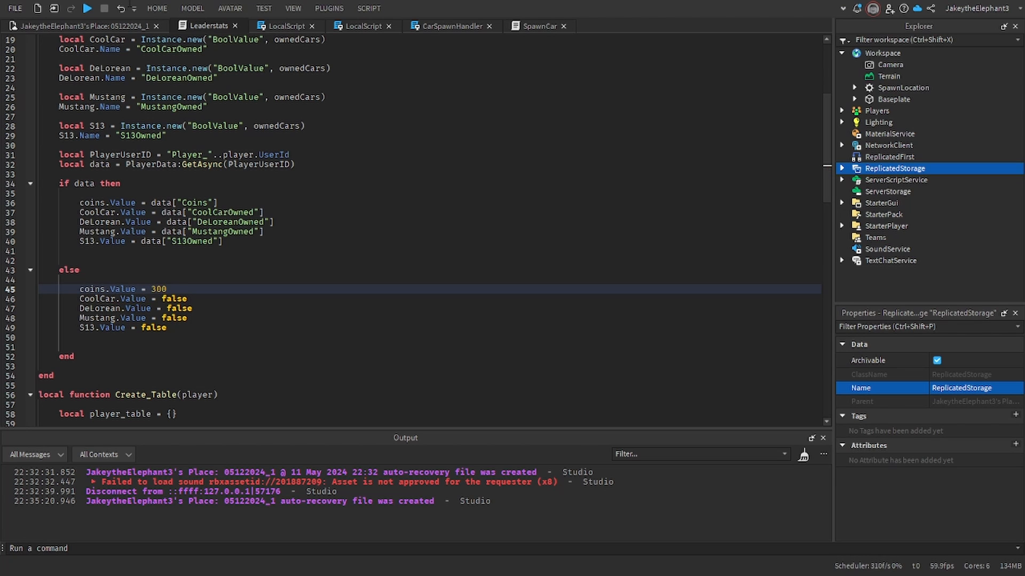
Uncheck Enabled on CarSpawnGui under StarterGui so the car panel starts hidden.
click(85, 9)
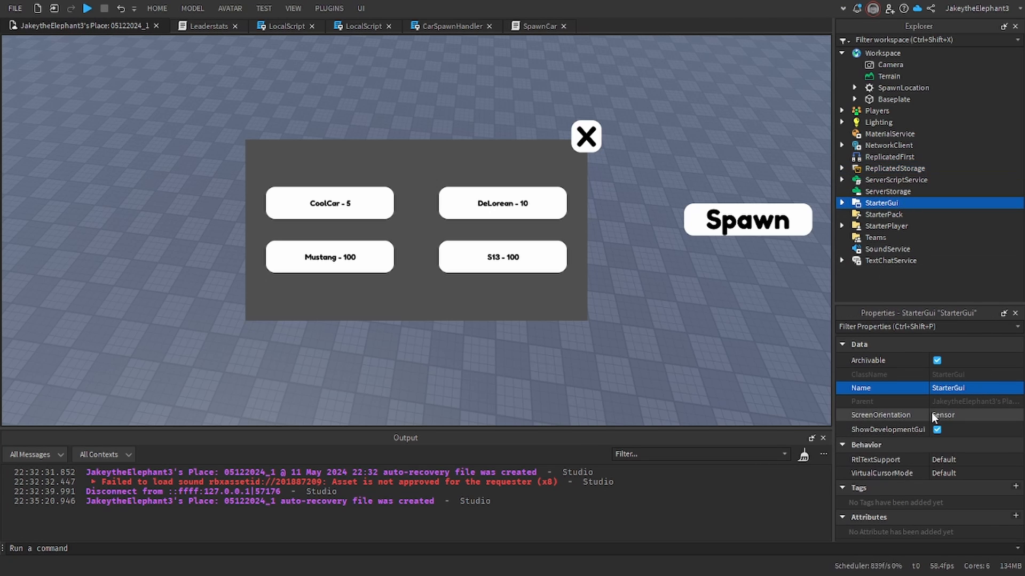
click(842, 203)
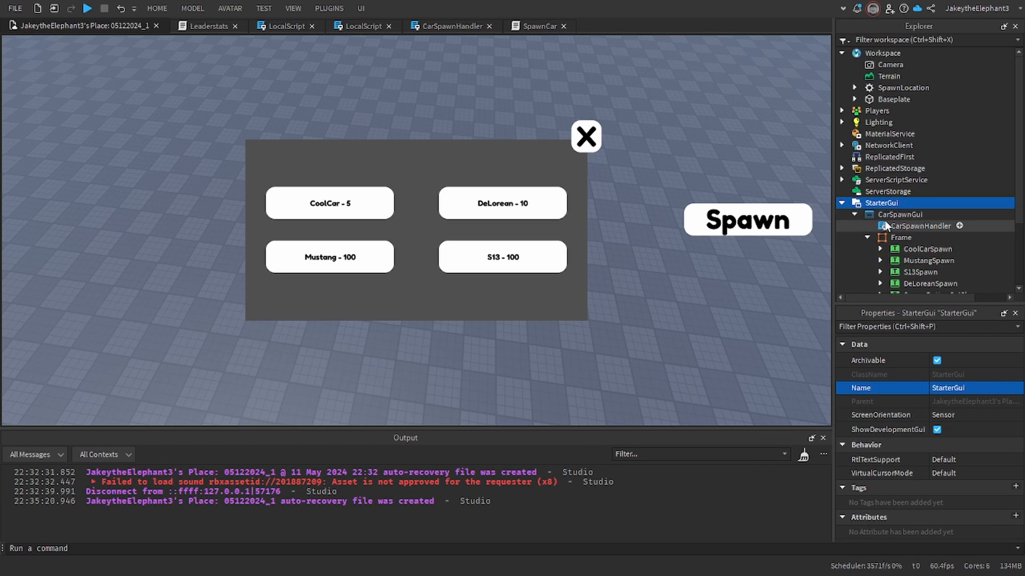
click(901, 214)
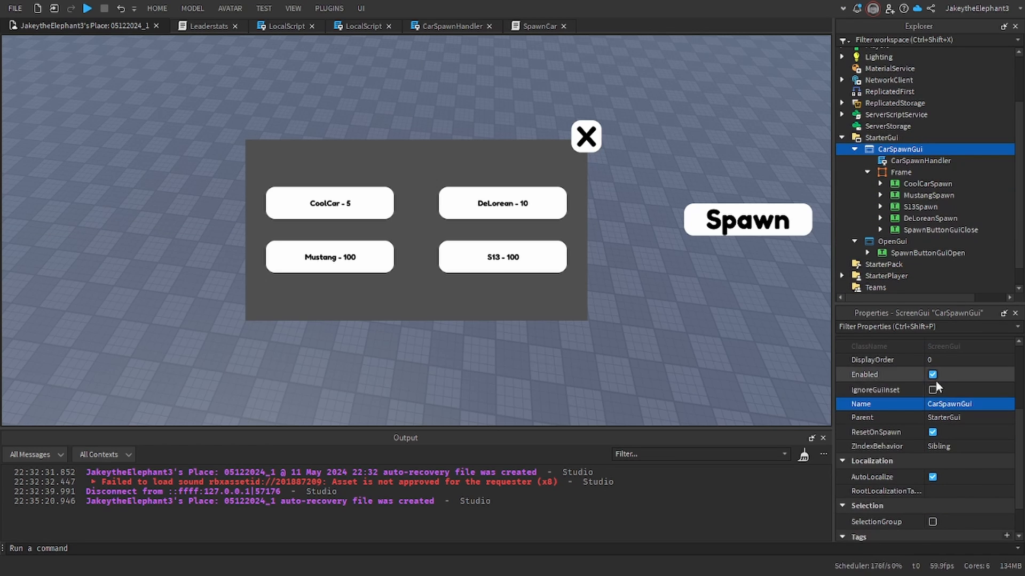
click(933, 375)
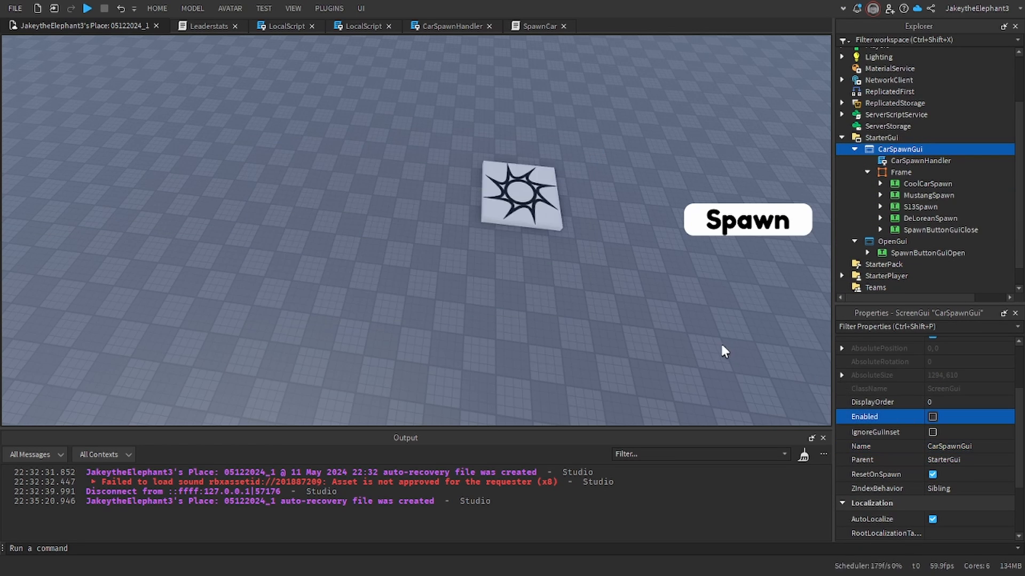
click(889, 126)
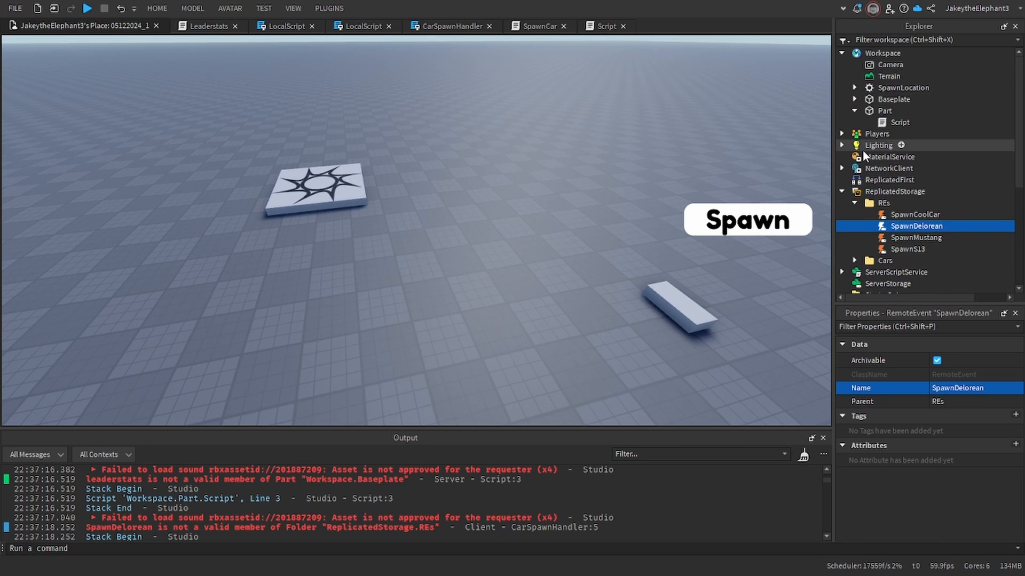
Run a playtest that flags SpawnDelorean missing from REs, then shows a car spawned at 295 coins.
click(87, 9)
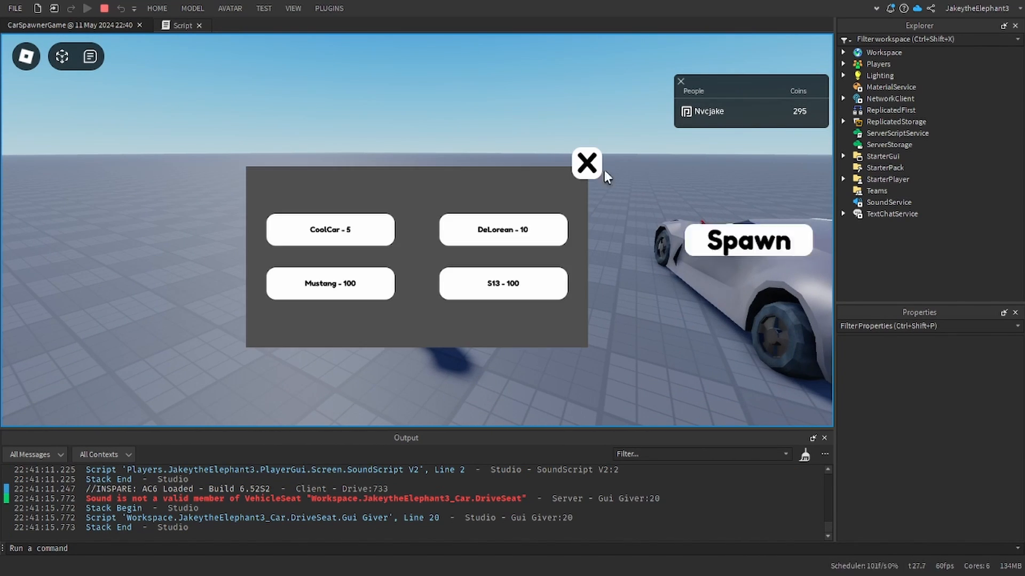
Close the car panel and check OwnedCars: CoolCarOwned true, DeLoreanOwned still false.
click(586, 163)
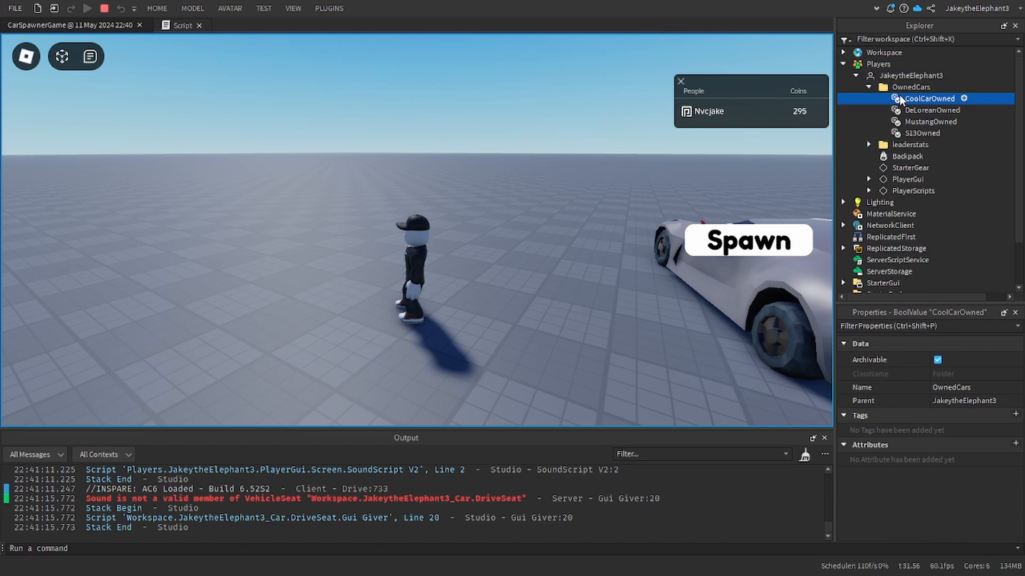
click(937, 416)
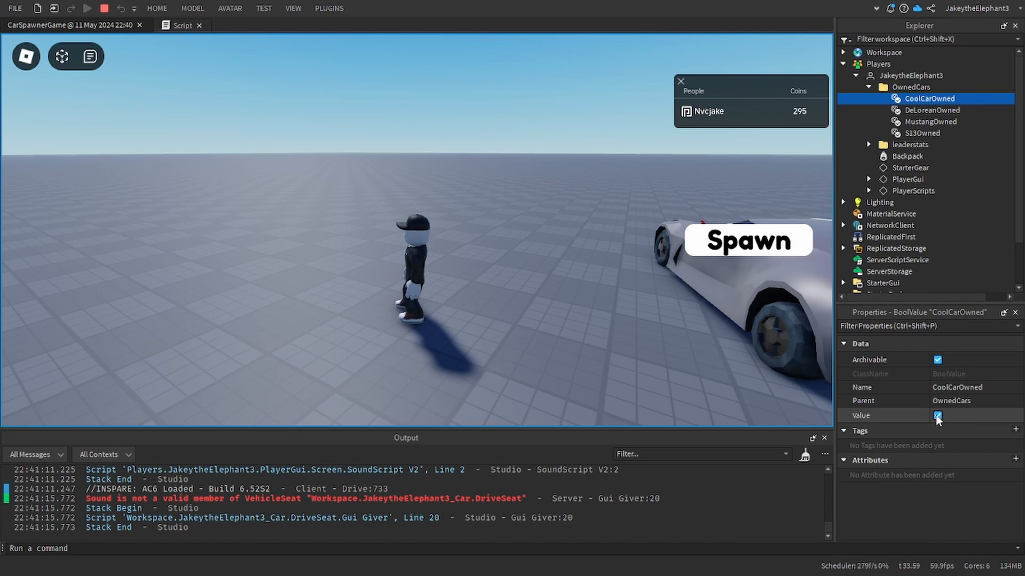
click(931, 110)
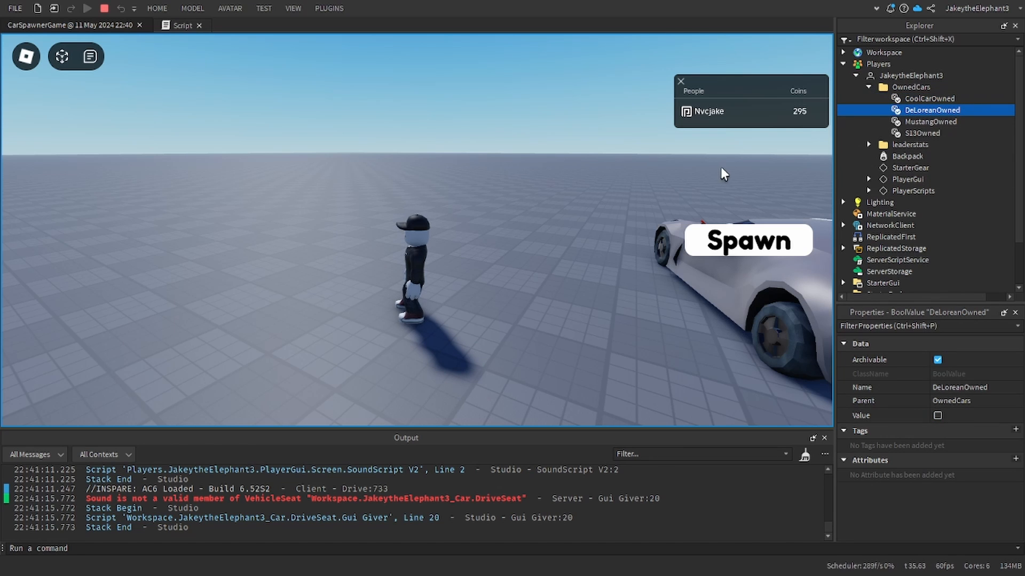
Buy the DeLorean for 10 and the Mustang for 100 in play, verifying MustangOwned is true at 185 coins.
click(747, 240)
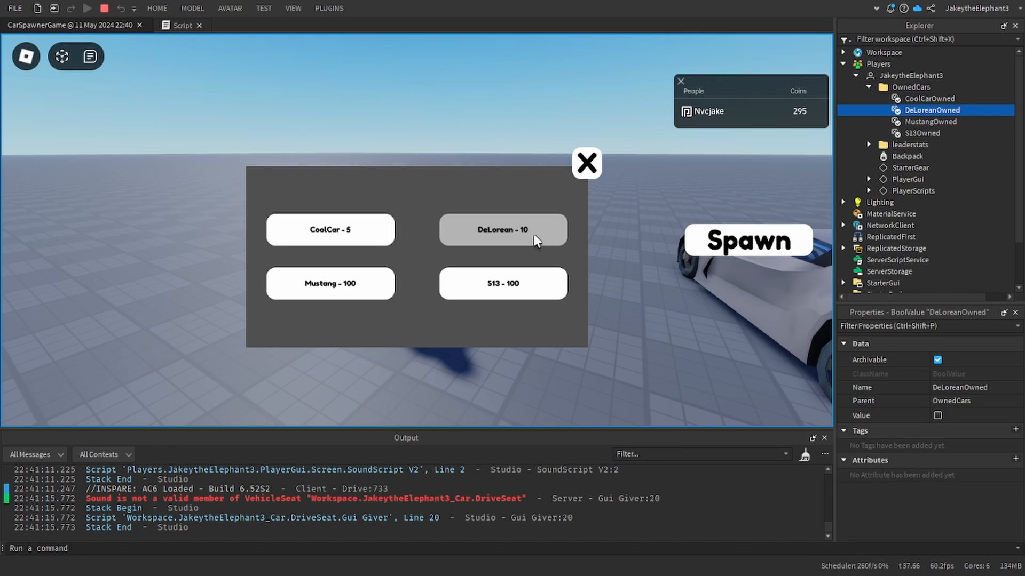
click(502, 229)
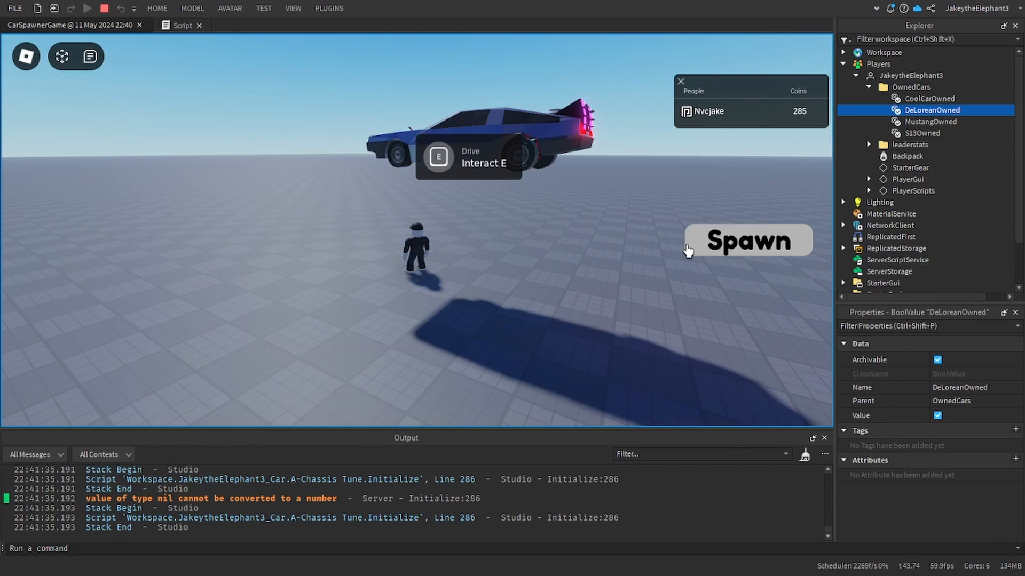
click(747, 240)
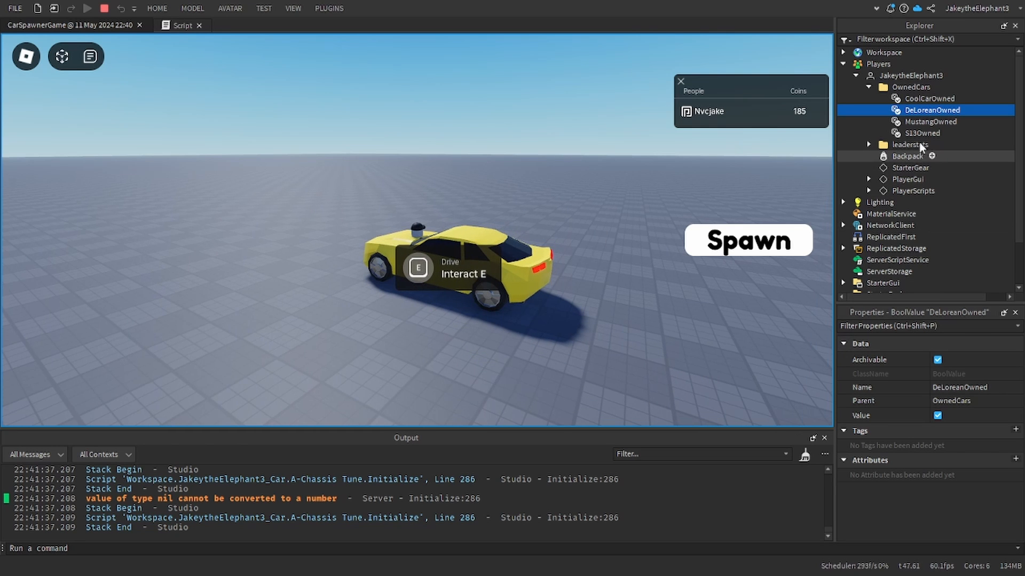
click(929, 122)
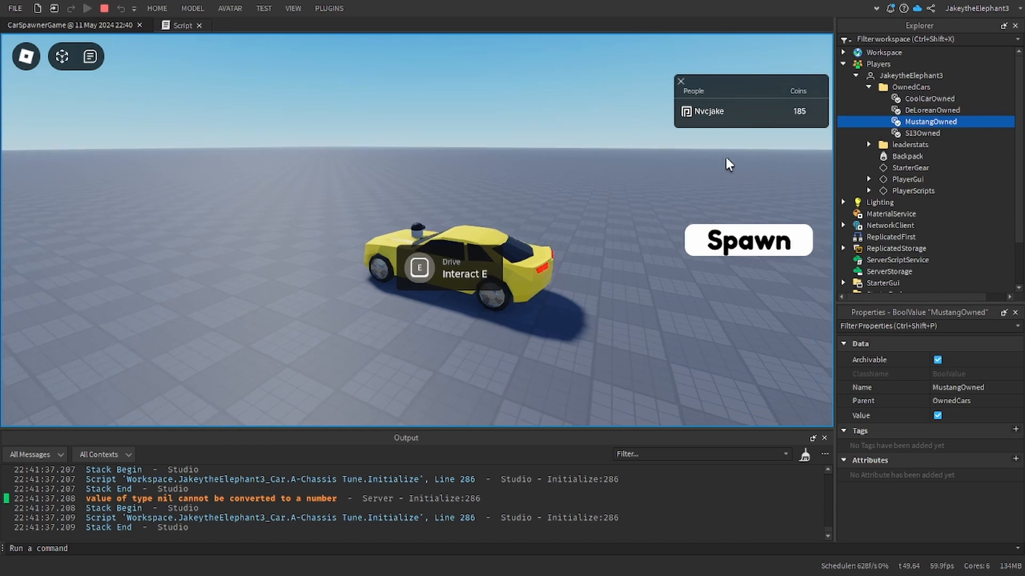